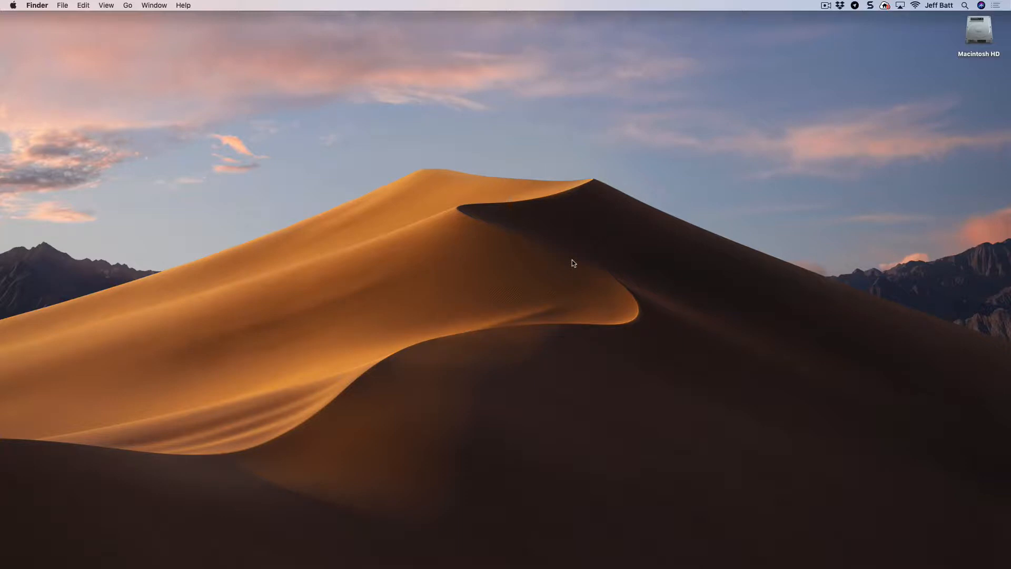
{"action": "mouse_move", "coordinate": [542, 496]}
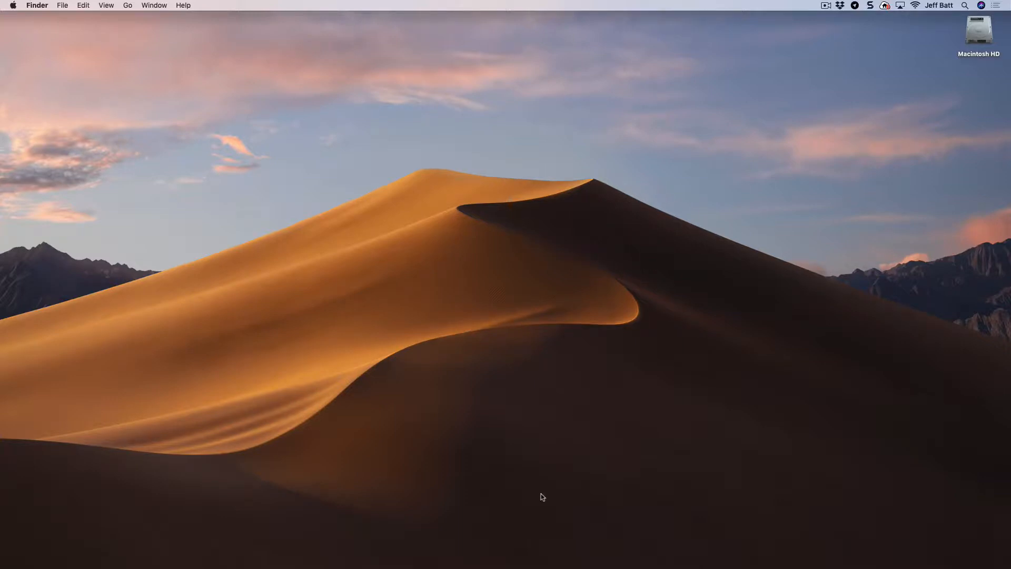
{"action": "mouse_move", "coordinate": [973, 101]}
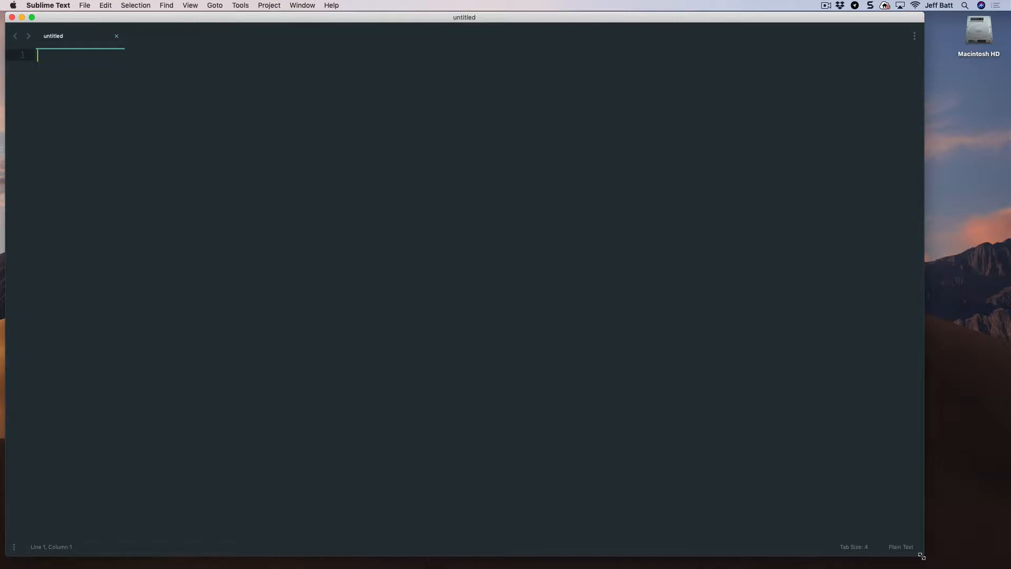
{"action": "mouse_move", "coordinate": [1007, 528]}
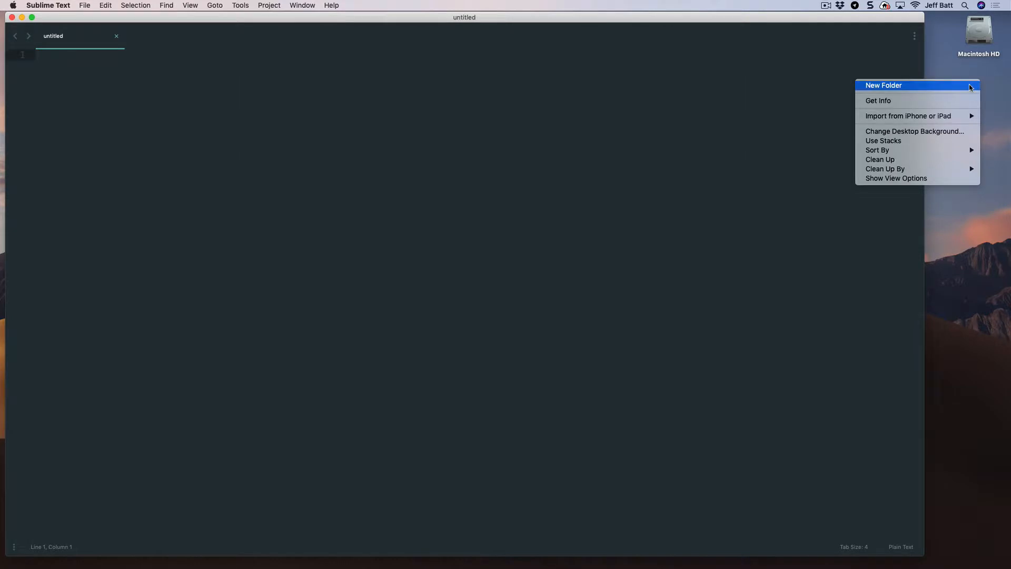
Create a new desktop folder named Website and open it.
{"action": "left_click", "coordinate": [883, 84]}
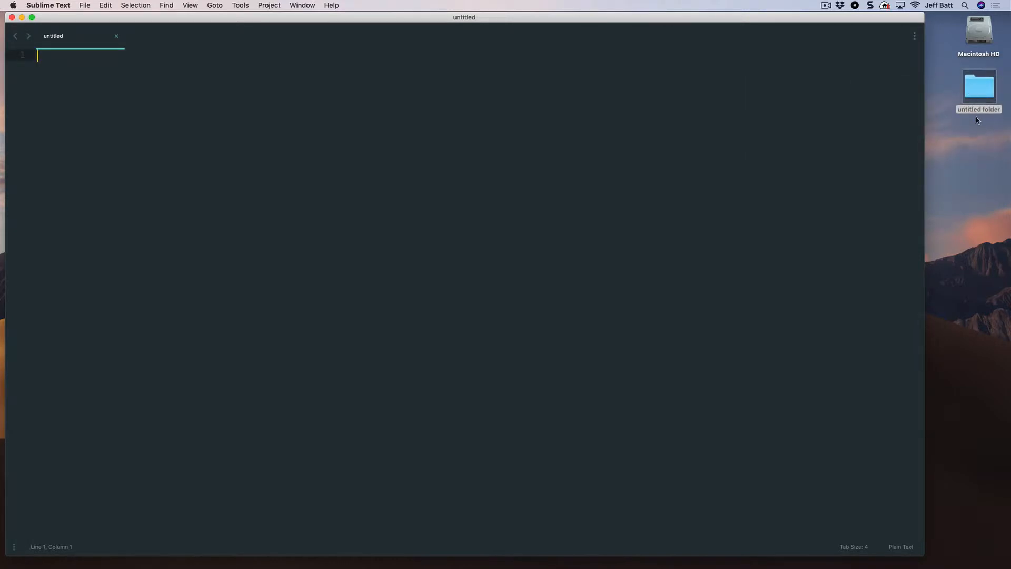
{"action": "left_click", "coordinate": [978, 87]}
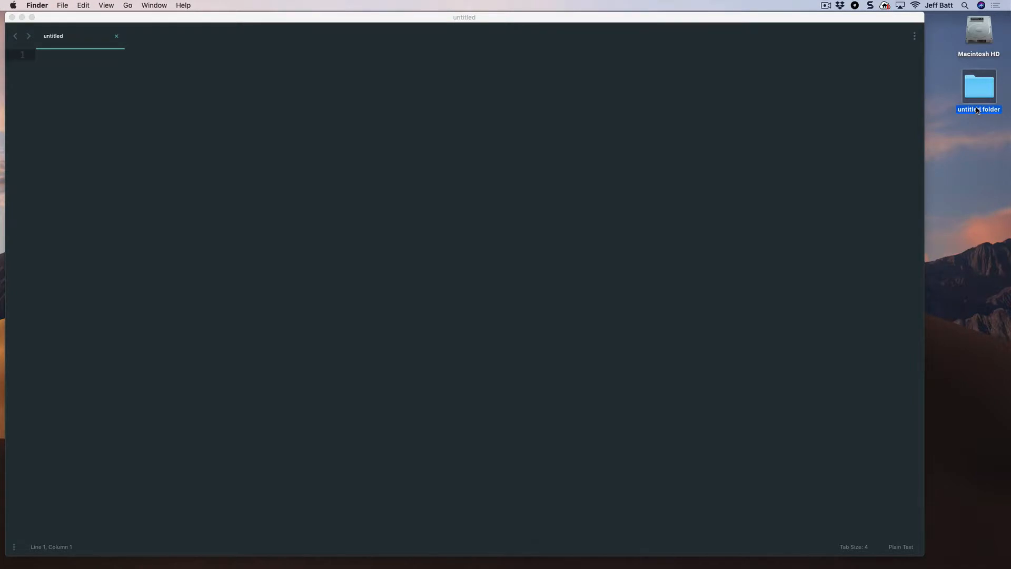
{"action": "type", "text": "Website"}
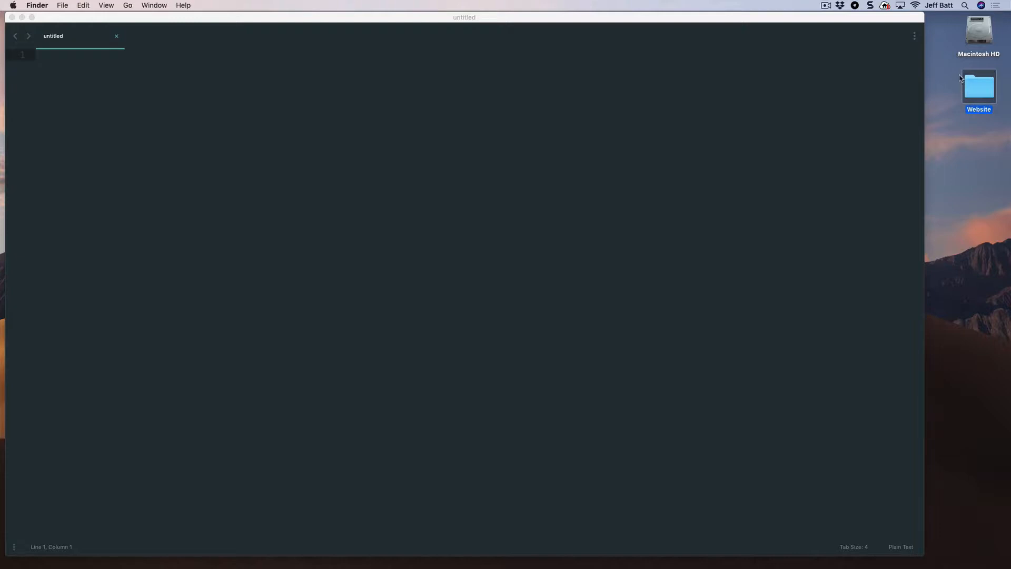
{"action": "double_click", "coordinate": [979, 87]}
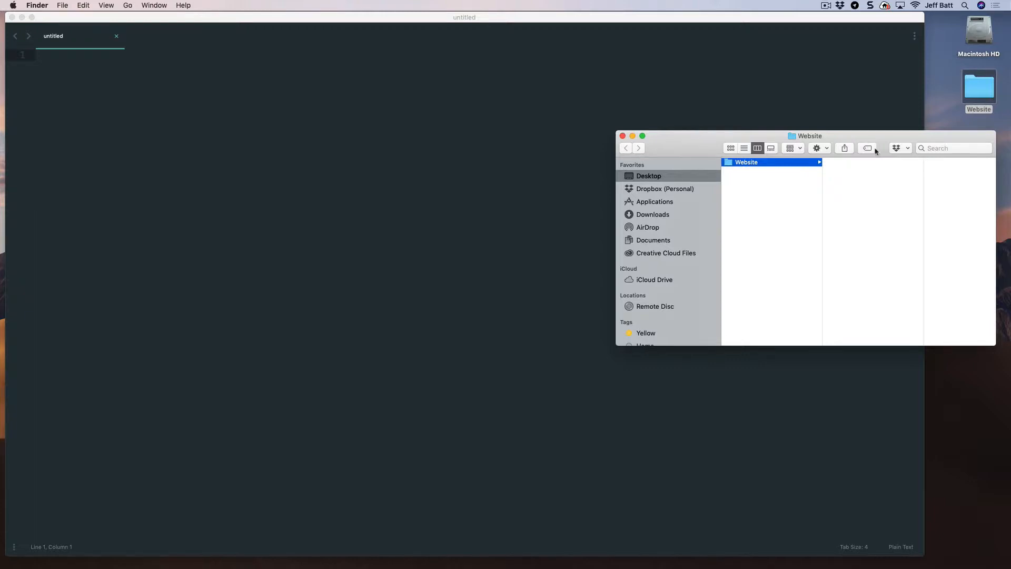
{"action": "mouse_move", "coordinate": [877, 165]}
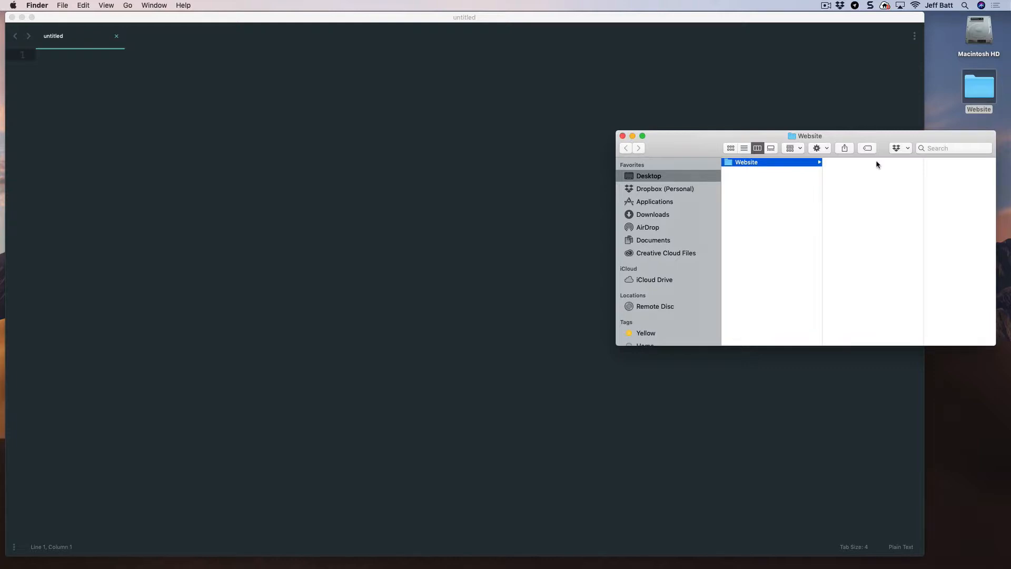
{"action": "mouse_move", "coordinate": [890, 202]}
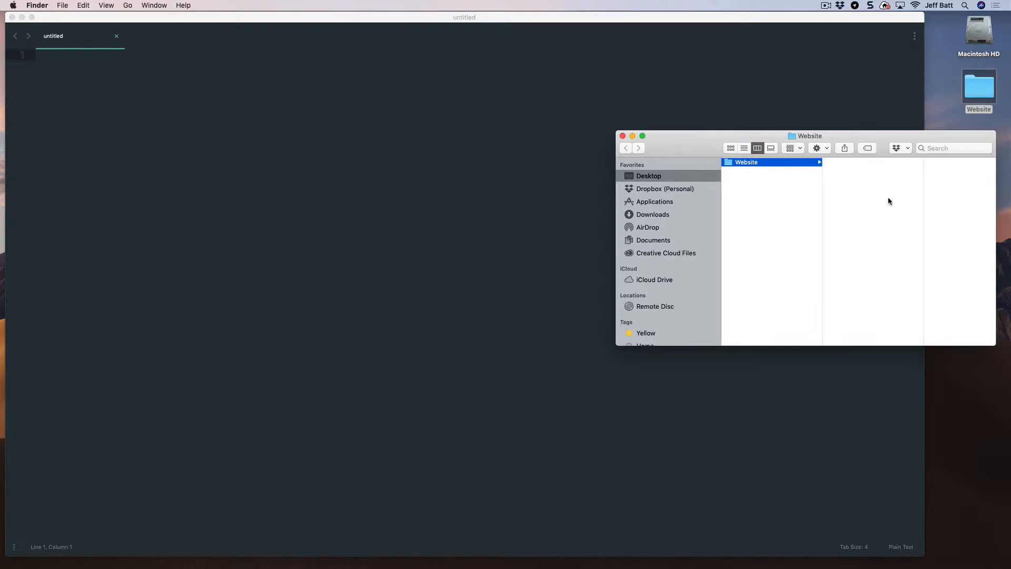
Add three subfolders (css, js, images) inside Website via right-click New Folder.
{"action": "right_click", "coordinate": [873, 195]}
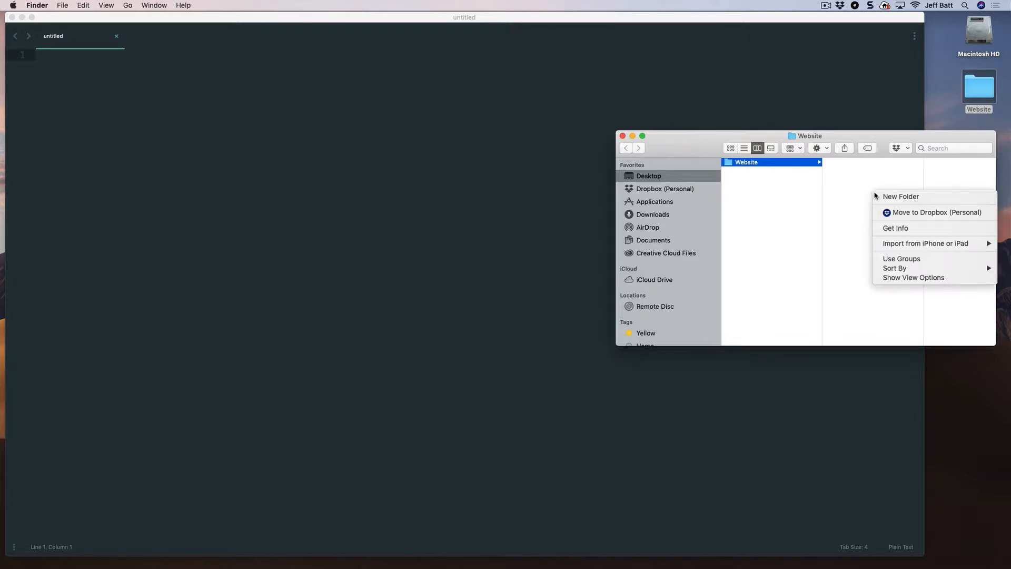
{"action": "left_click", "coordinate": [900, 196]}
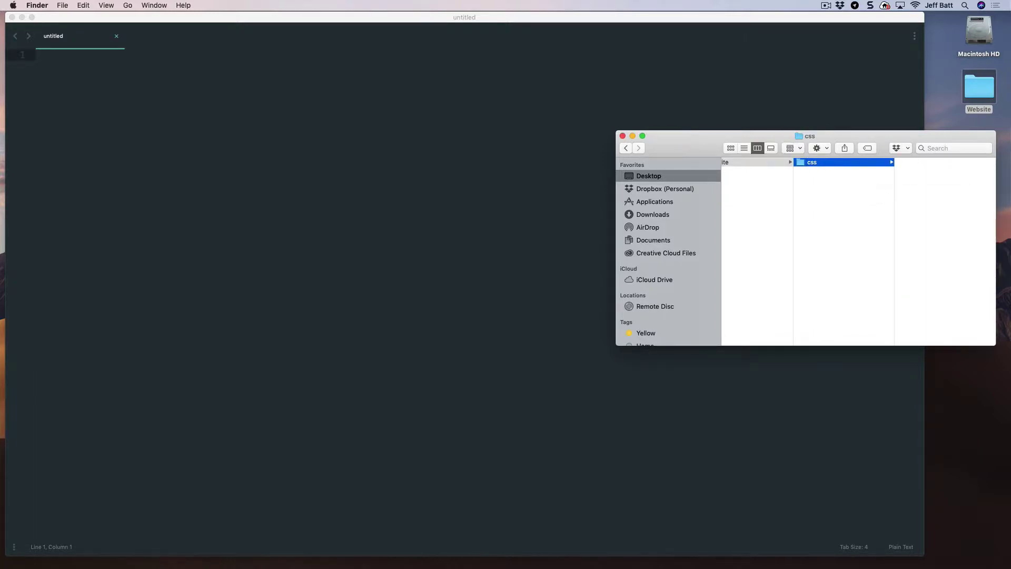
{"action": "right_click", "coordinate": [844, 251]}
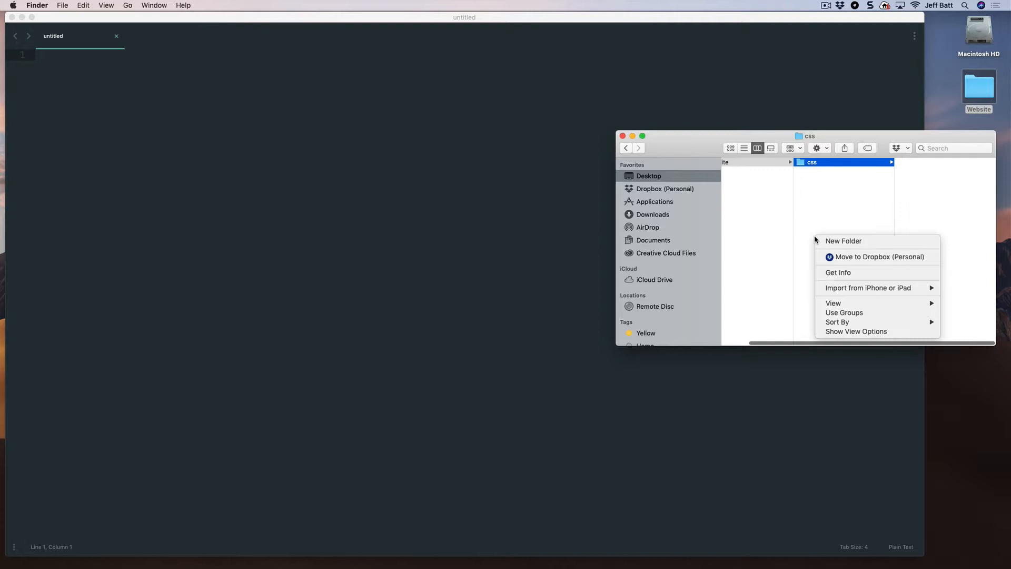
{"action": "left_click", "coordinate": [843, 241]}
{"action": "type", "text": "js"}
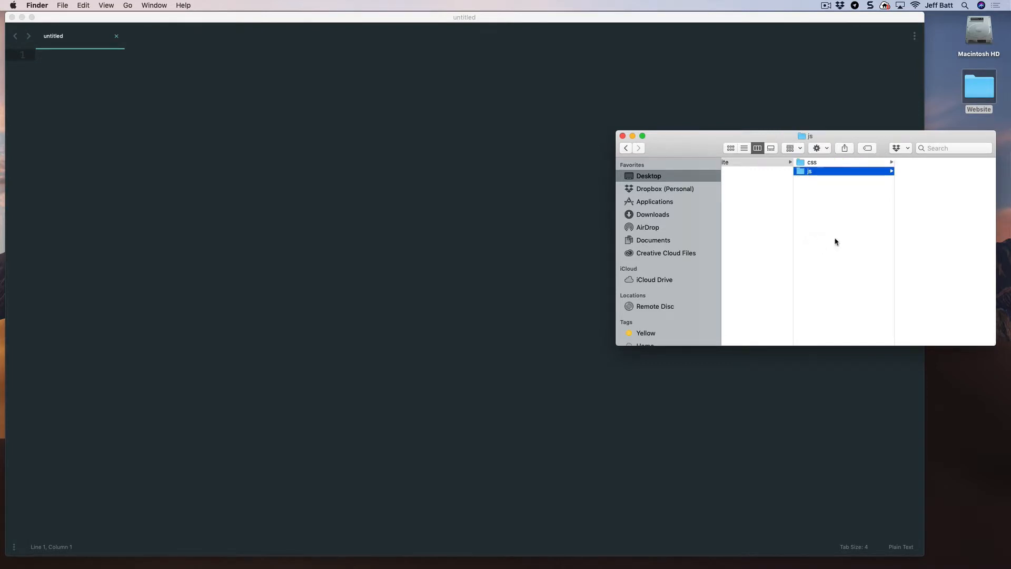
{"action": "right_click", "coordinate": [851, 224]}
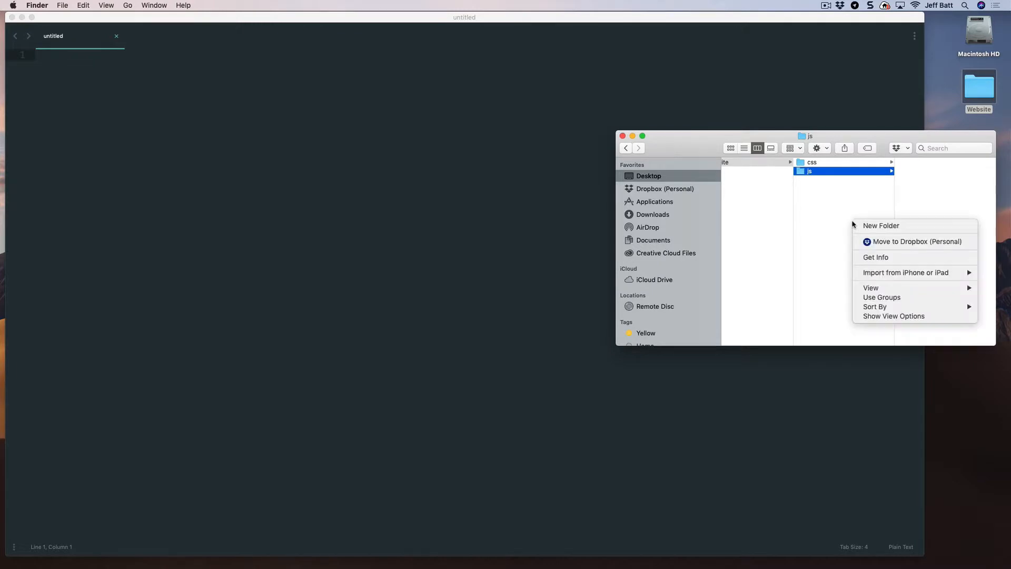
{"action": "left_click", "coordinate": [881, 224]}
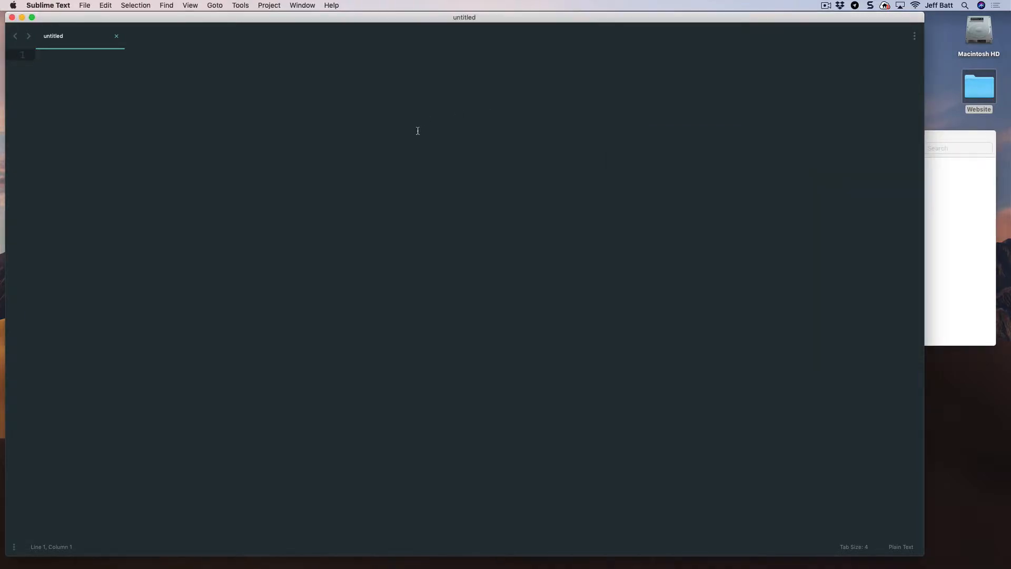
Open Save As for the untitled file, target the Website folder, and name it index.html.
{"action": "left_click", "coordinate": [84, 5]}
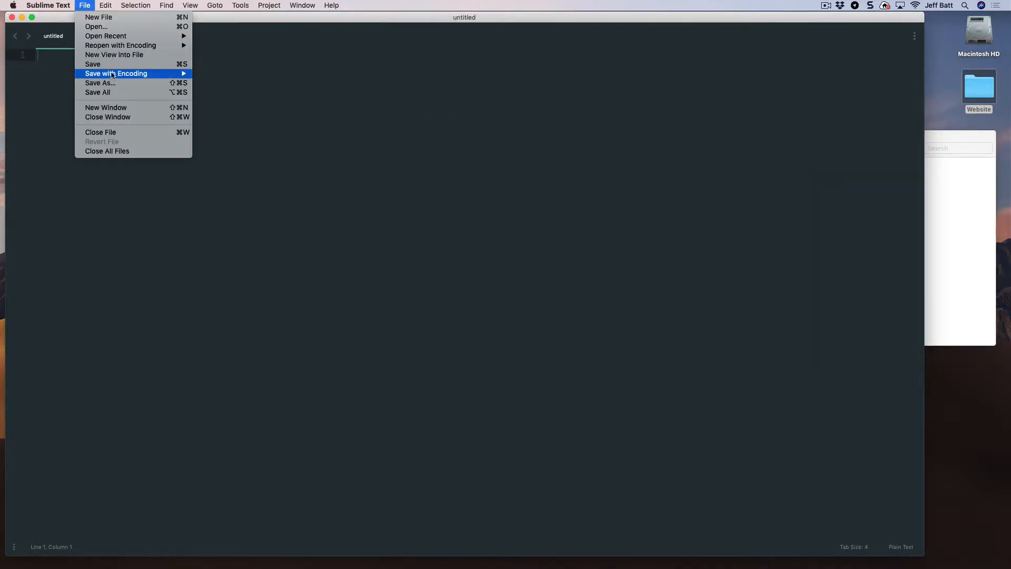
{"action": "left_click", "coordinate": [100, 83]}
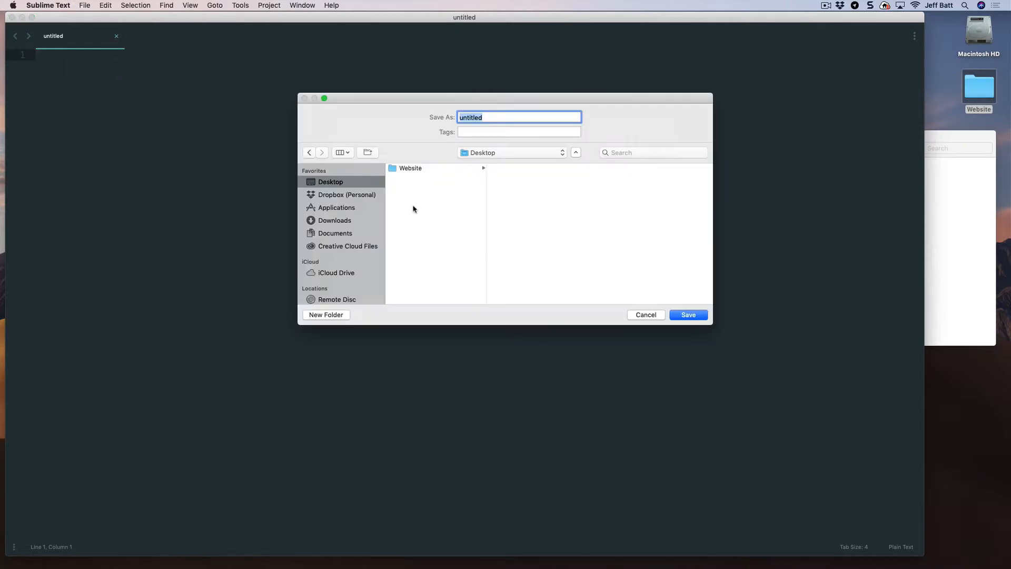
{"action": "mouse_move", "coordinate": [437, 201]}
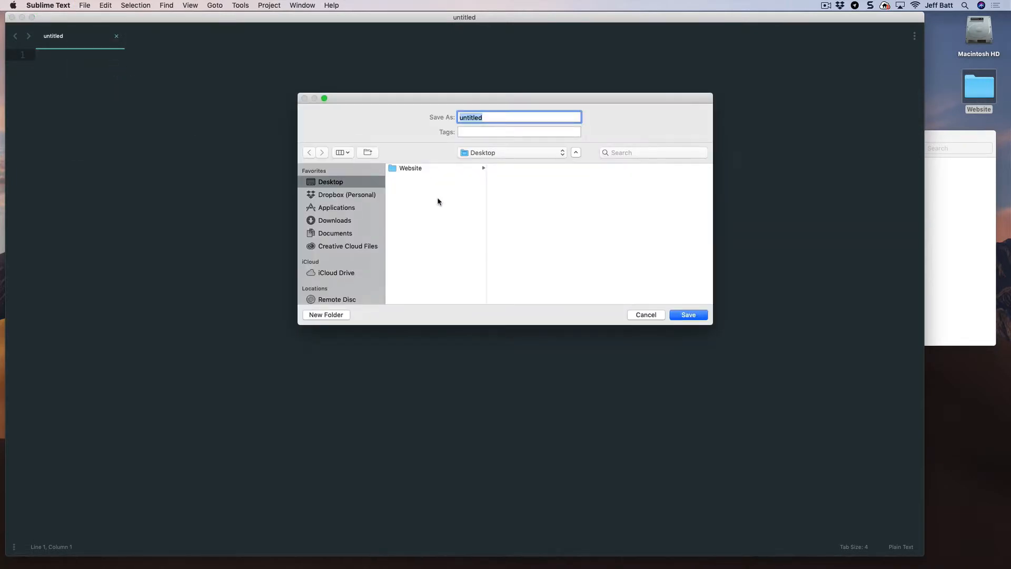
{"action": "mouse_move", "coordinate": [439, 165]}
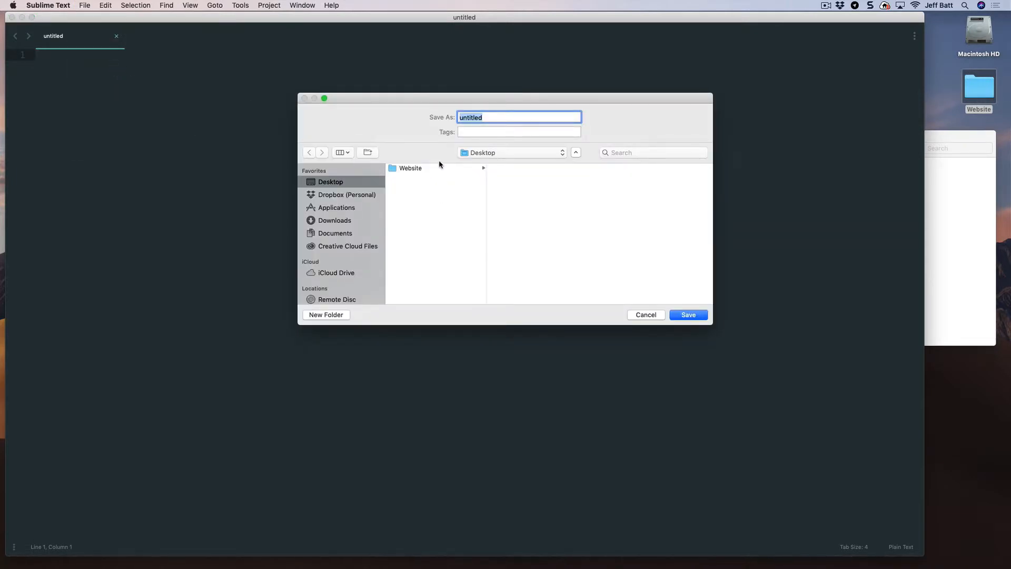
{"action": "left_click", "coordinate": [410, 168]}
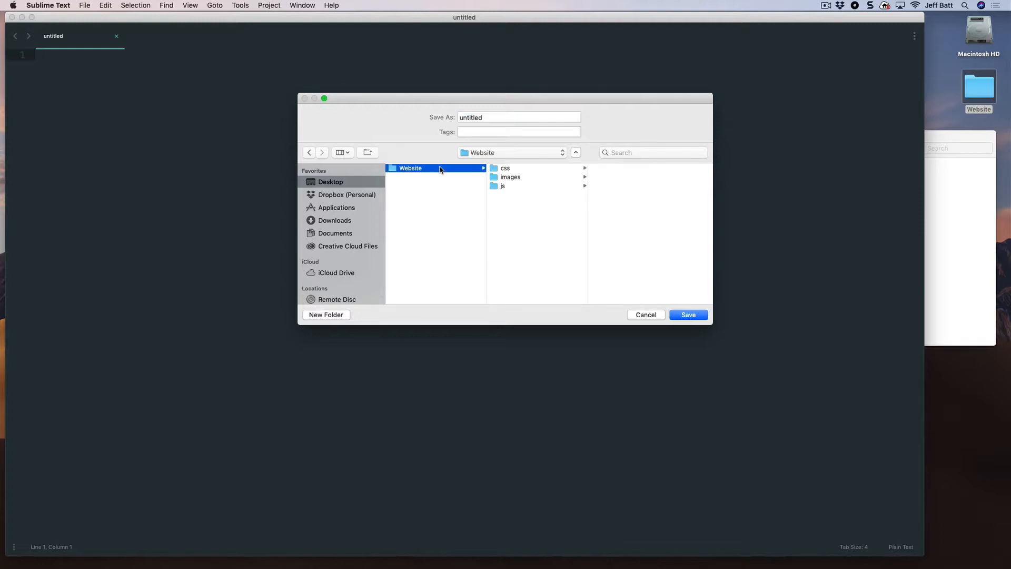
{"action": "mouse_move", "coordinate": [509, 182]}
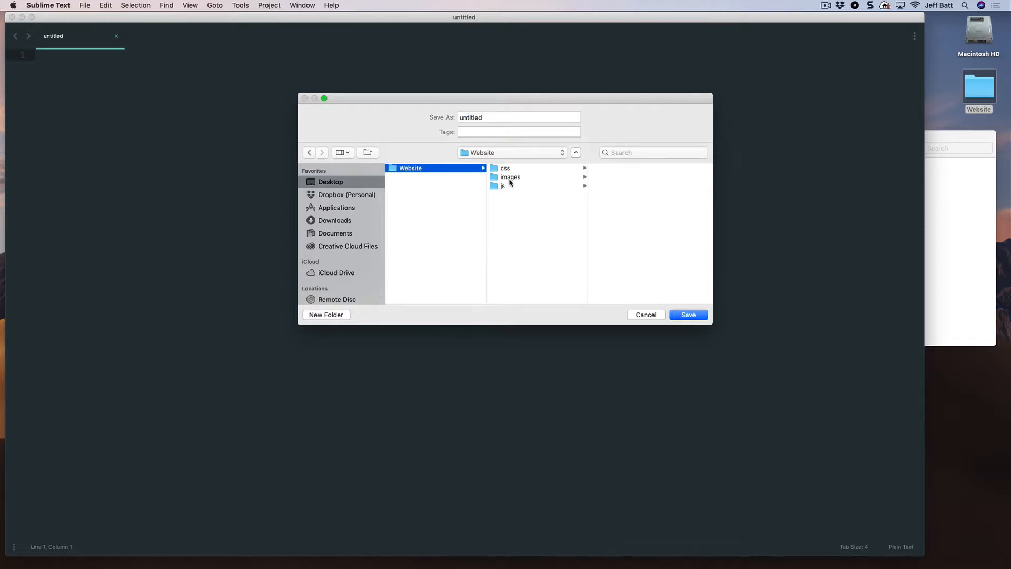
{"action": "left_click", "coordinate": [518, 117]}
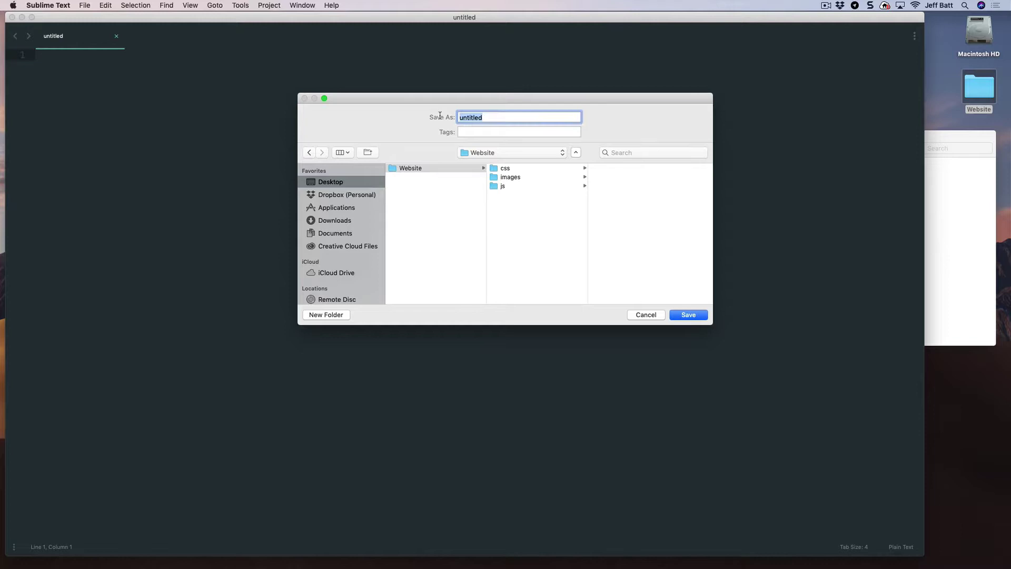
{"action": "type", "text": "index."}
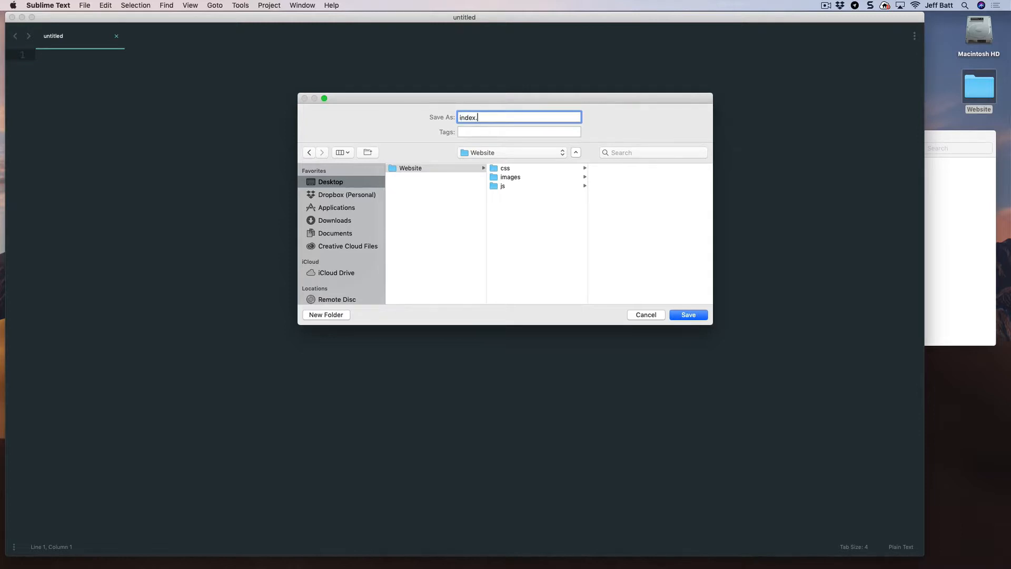
{"action": "type", "text": "html"}
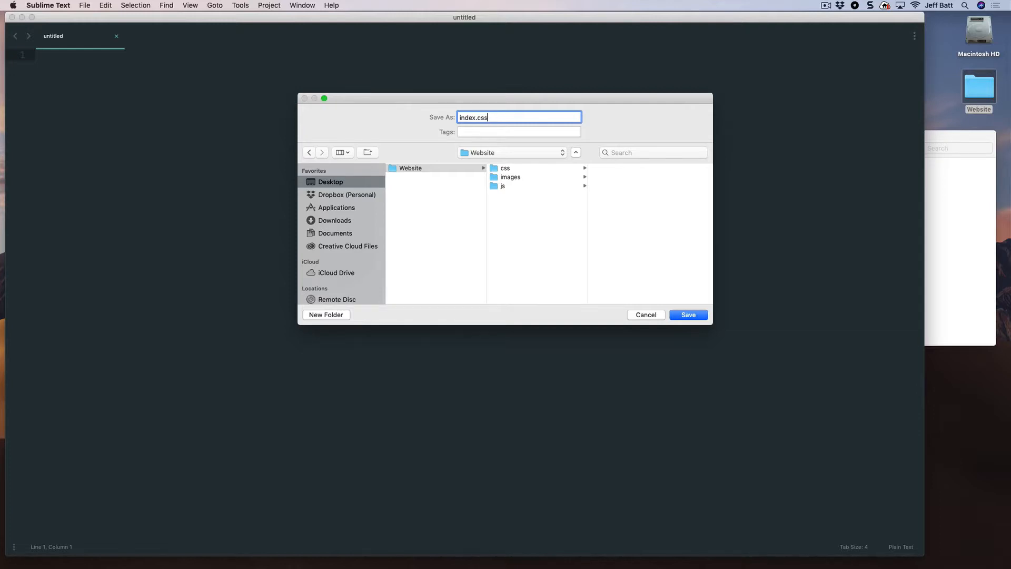
{"action": "key", "text": "Backspace"}
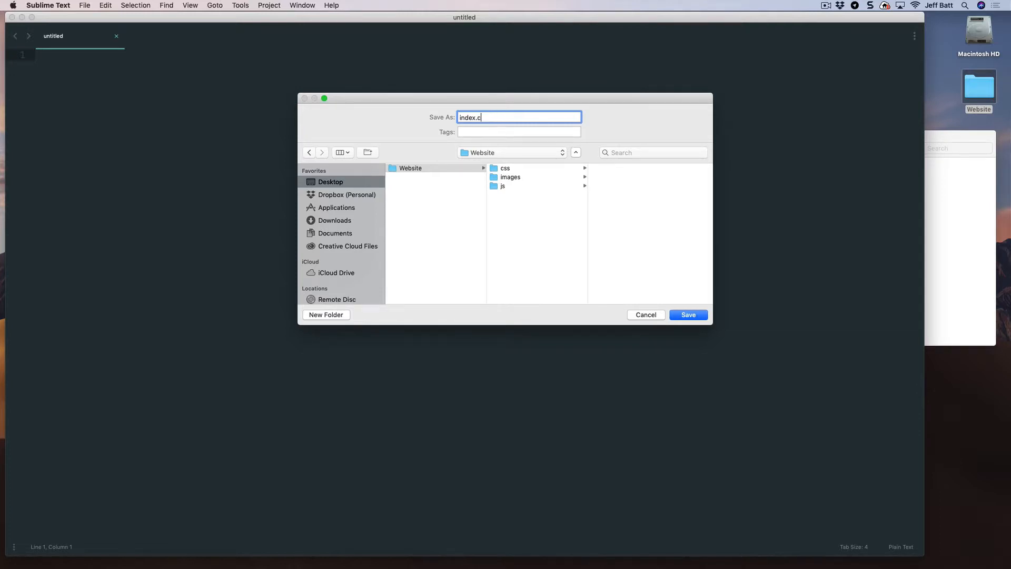
{"action": "type", "text": "html"}
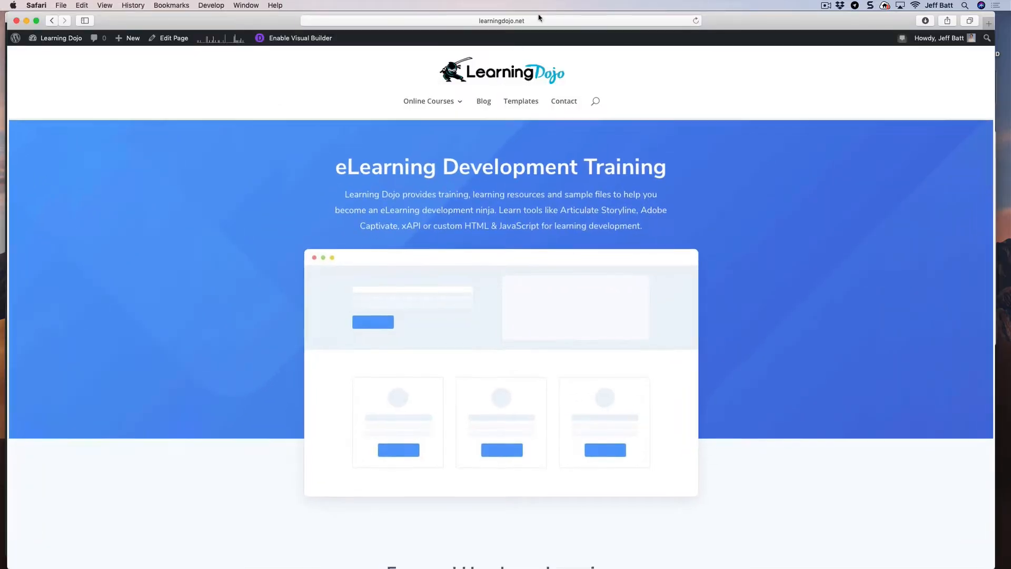
Return from Safari to Sublime Text's save dialog.
{"action": "left_click", "coordinate": [500, 20]}
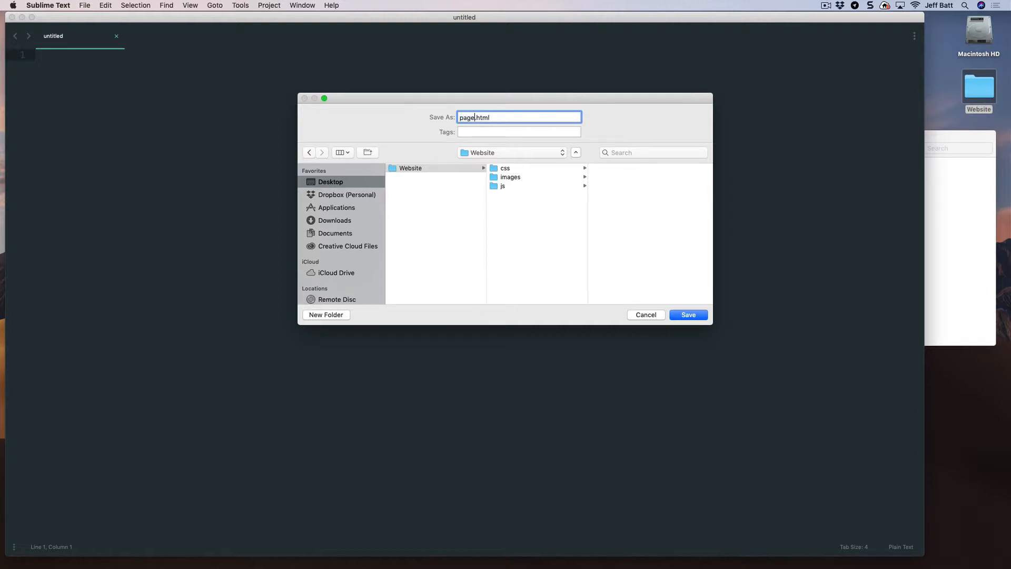
Save the empty file as index.html and open the Website folder to confirm it.
{"action": "type", "text": "."}
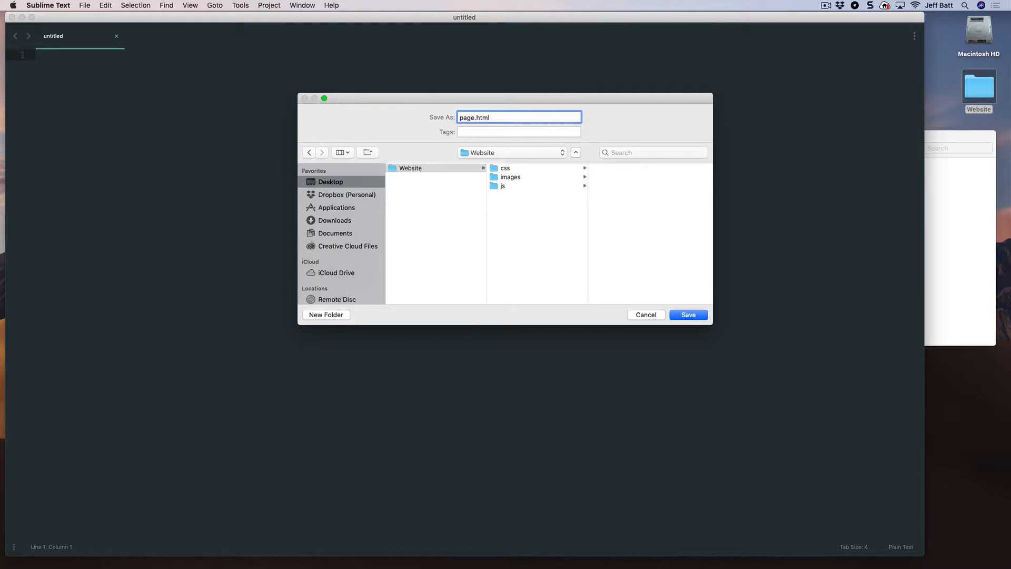
{"action": "key", "text": "backspace"}
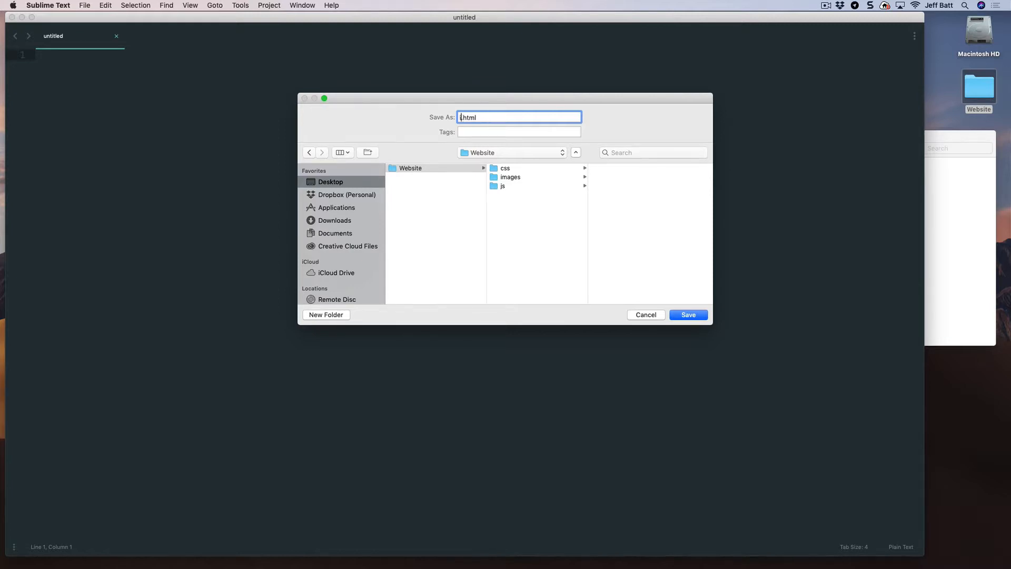
{"action": "type", "text": "index"}
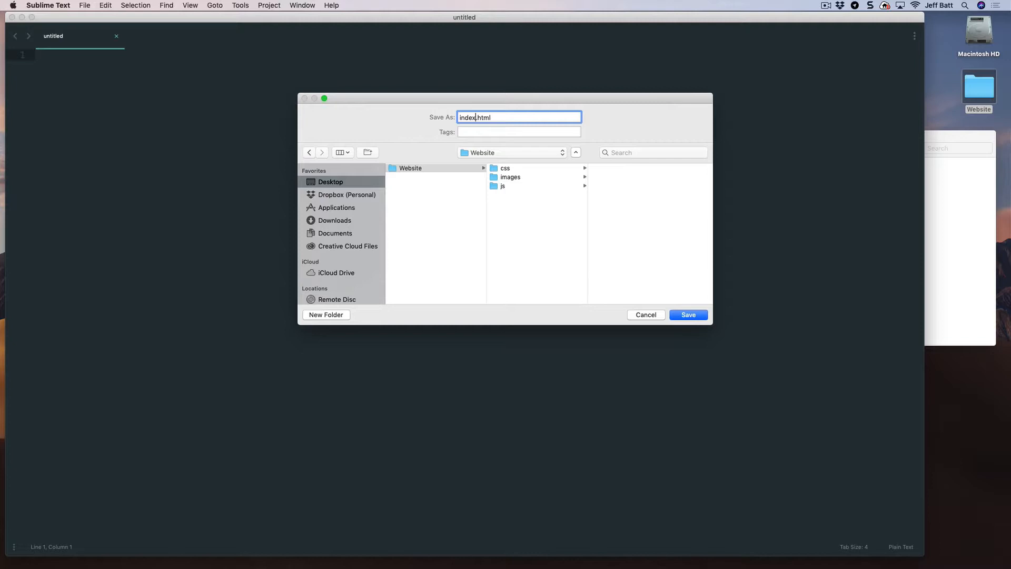
{"action": "left_click", "coordinate": [687, 315]}
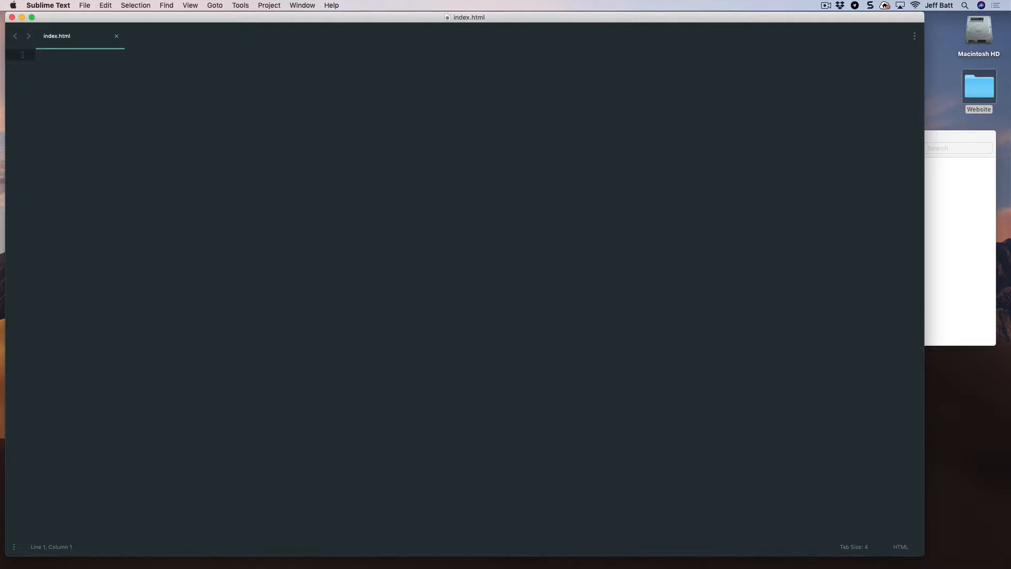
{"action": "double_click", "coordinate": [979, 87]}
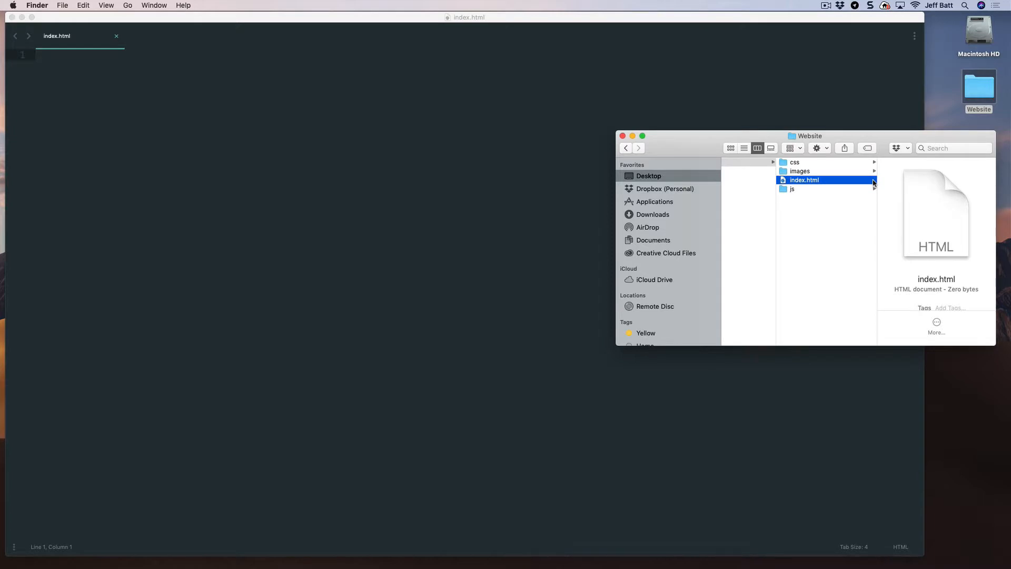
{"action": "mouse_move", "coordinate": [847, 184]}
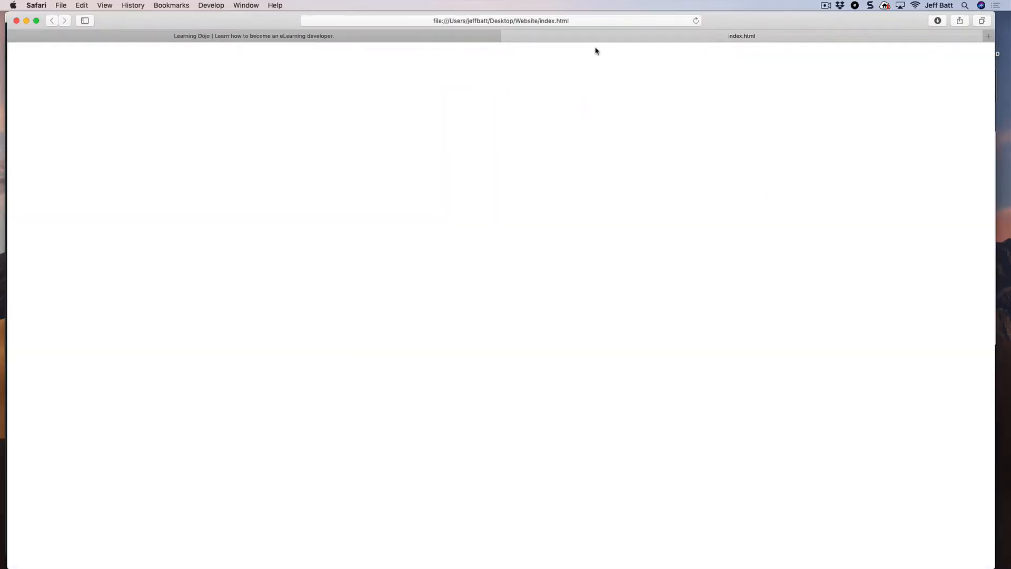
{"action": "mouse_move", "coordinate": [561, 131]}
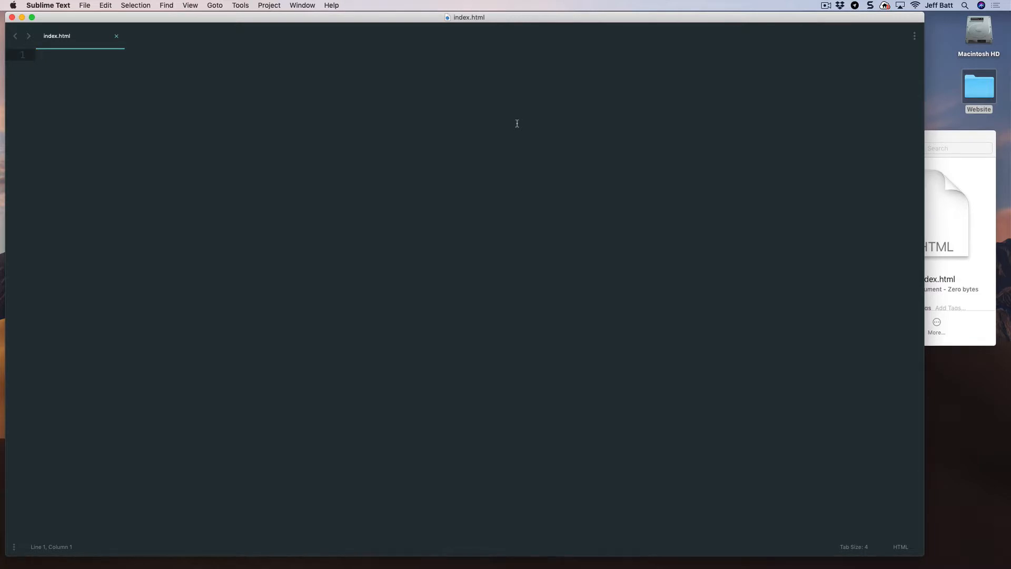
Generate the HTML boilerplate via html tab completion and inspect the doctype and html tags.
{"action": "type", "text": "<"}
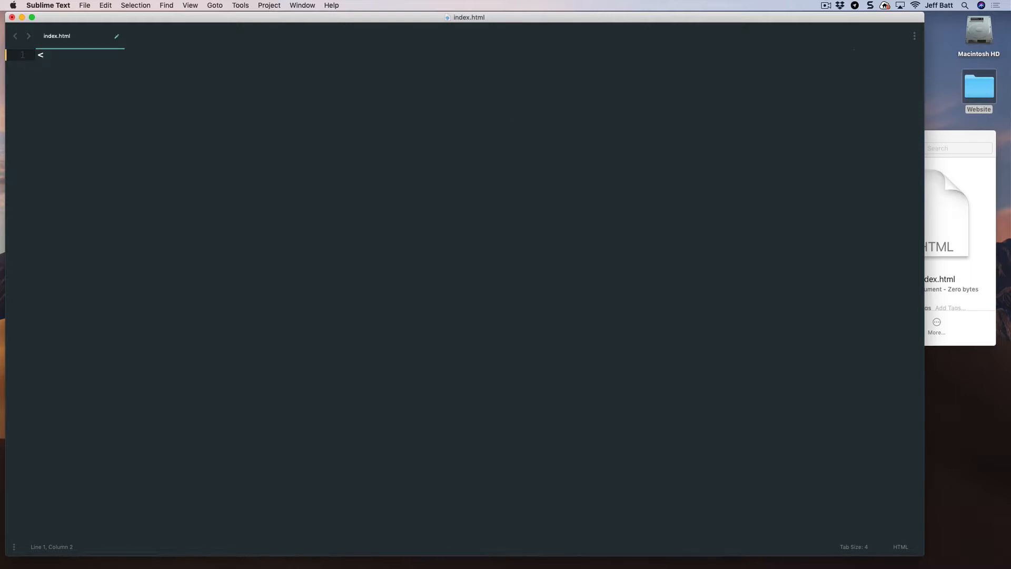
{"action": "type", "text": "html>"}
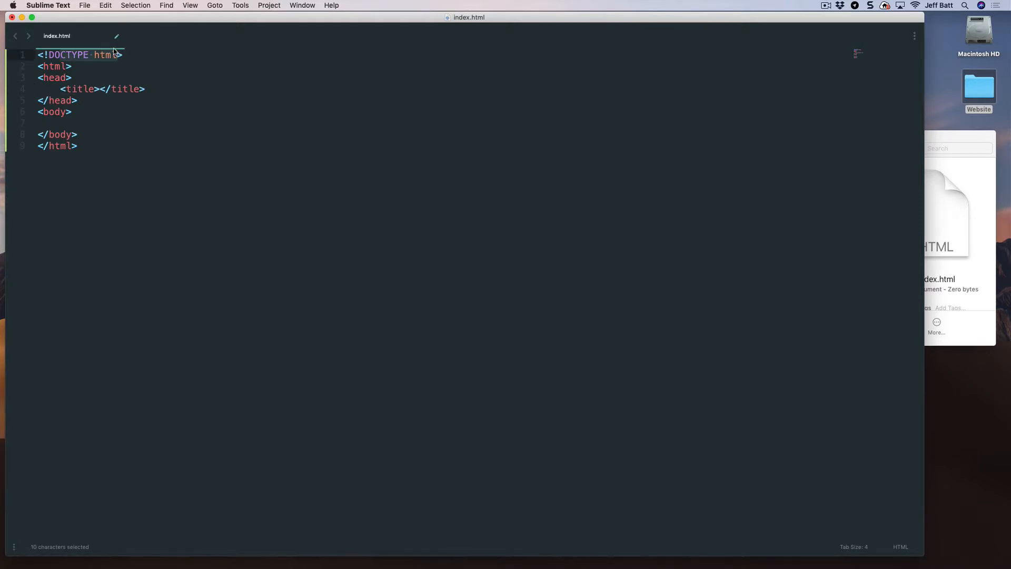
{"action": "left_click", "coordinate": [61, 54]}
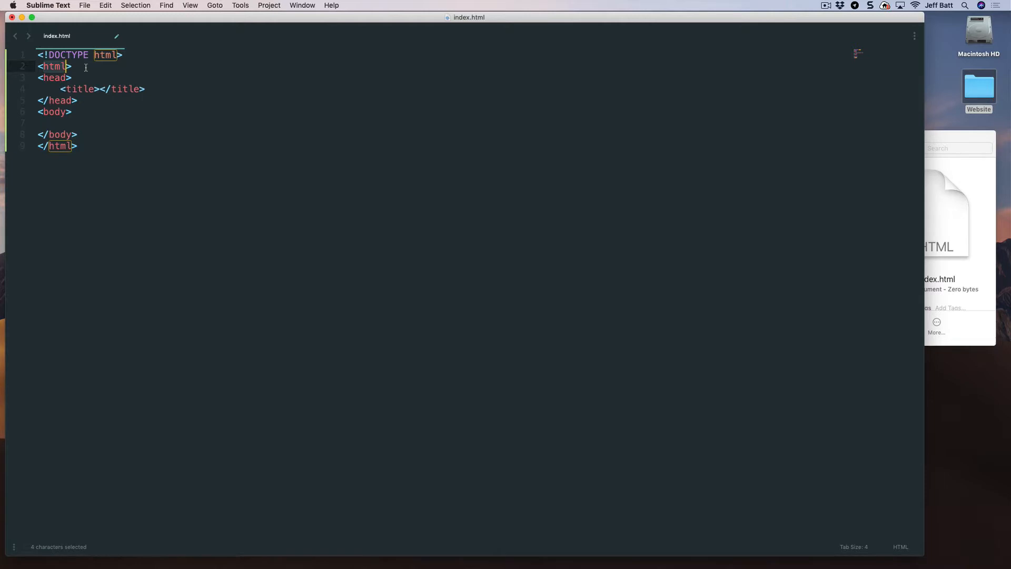
{"action": "mouse_move", "coordinate": [141, 54]}
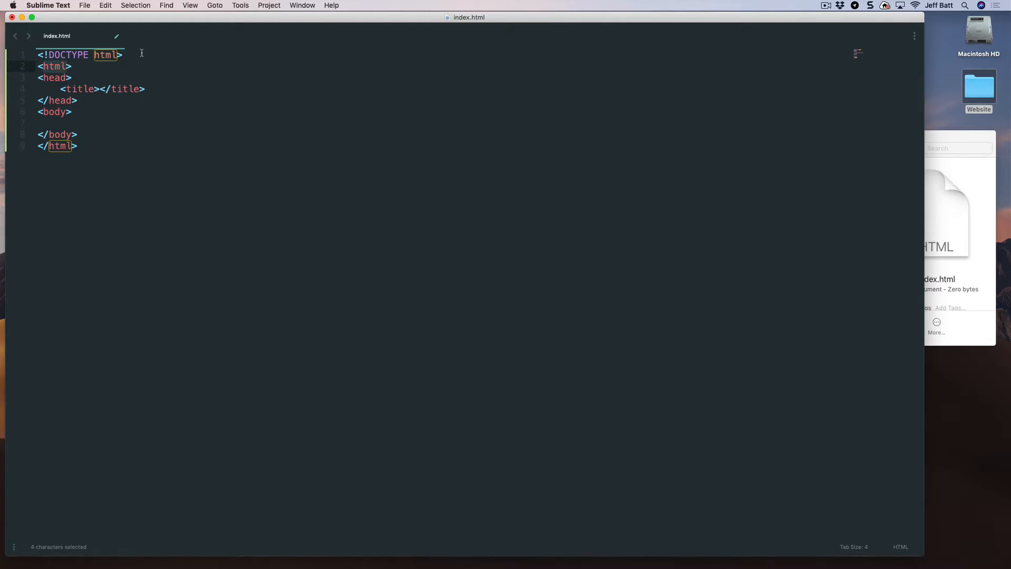
{"action": "left_click", "coordinate": [60, 66]}
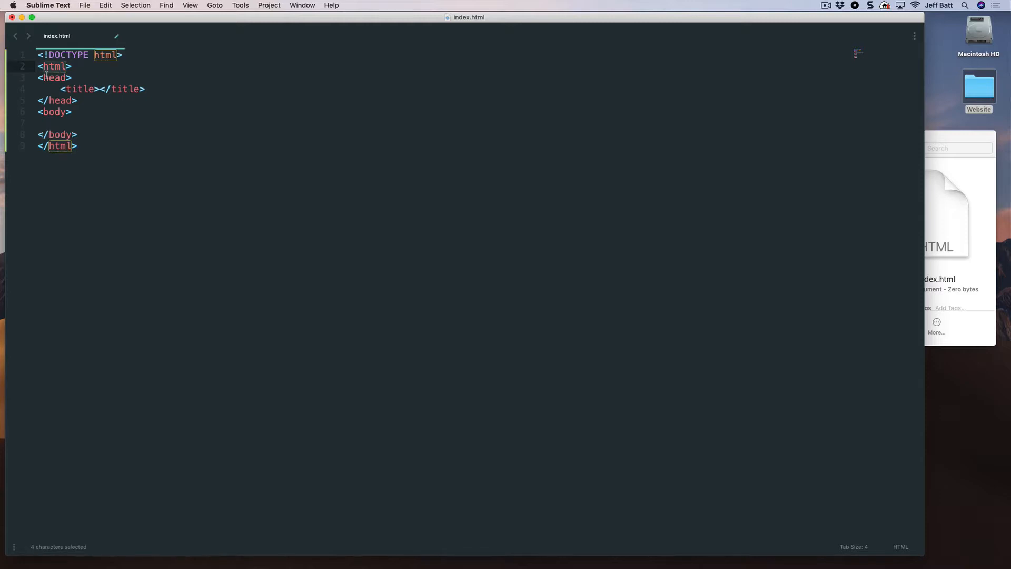
{"action": "left_click", "coordinate": [51, 146]}
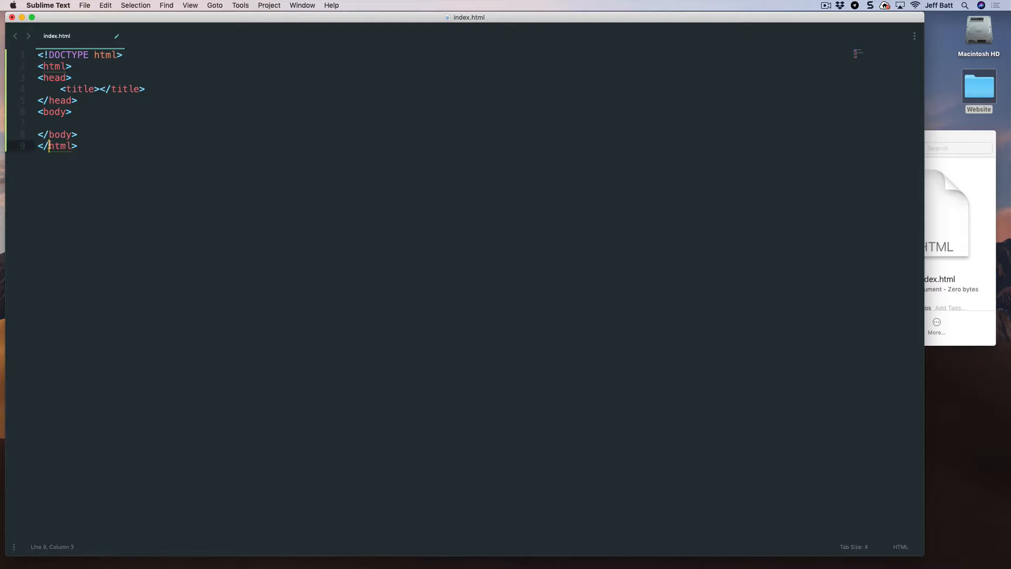
{"action": "key", "text": "right"}
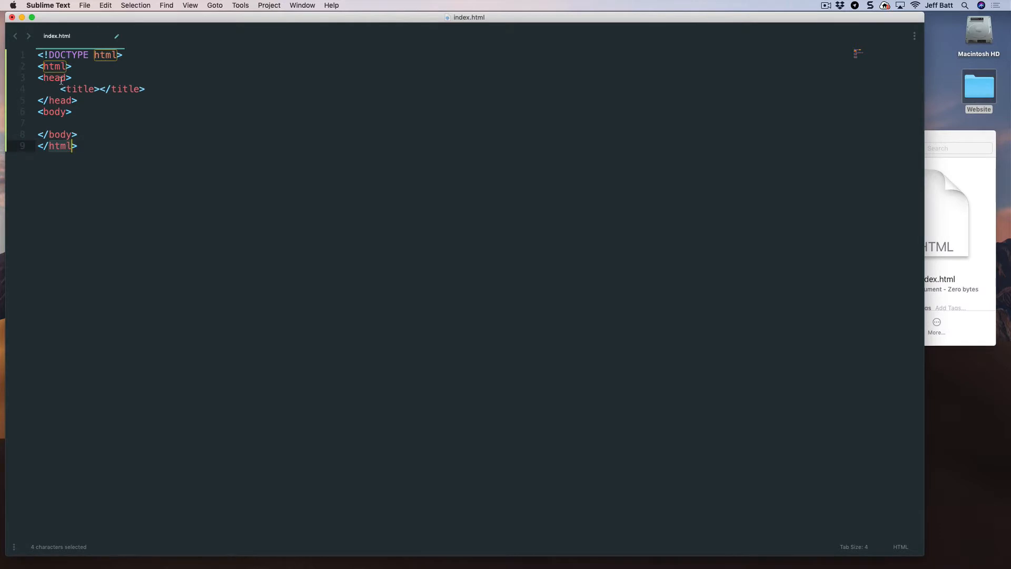
Review the head, title and body elements, leaving the caret between the title tags.
{"action": "left_click", "coordinate": [61, 66]}
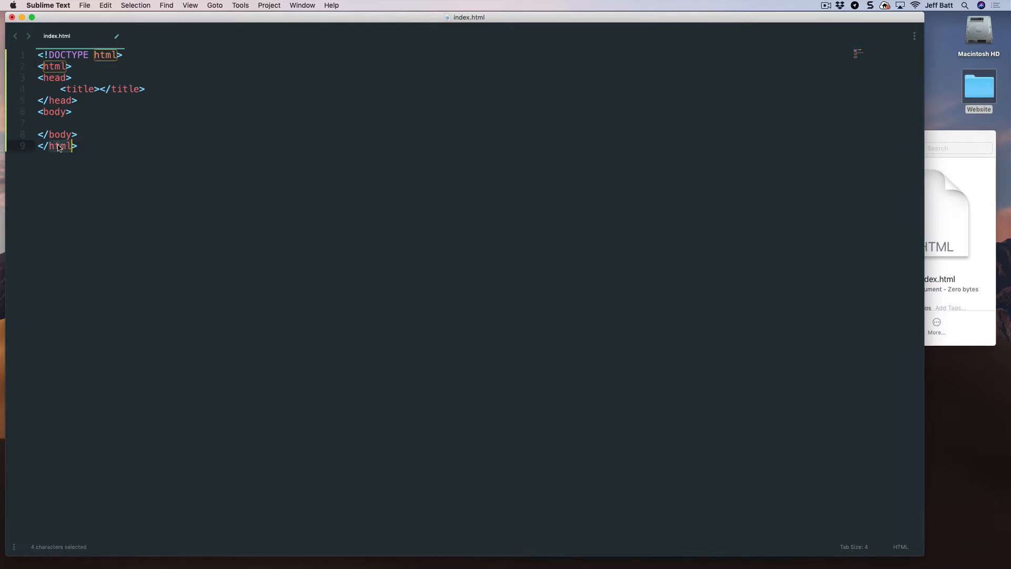
{"action": "left_click", "coordinate": [52, 77]}
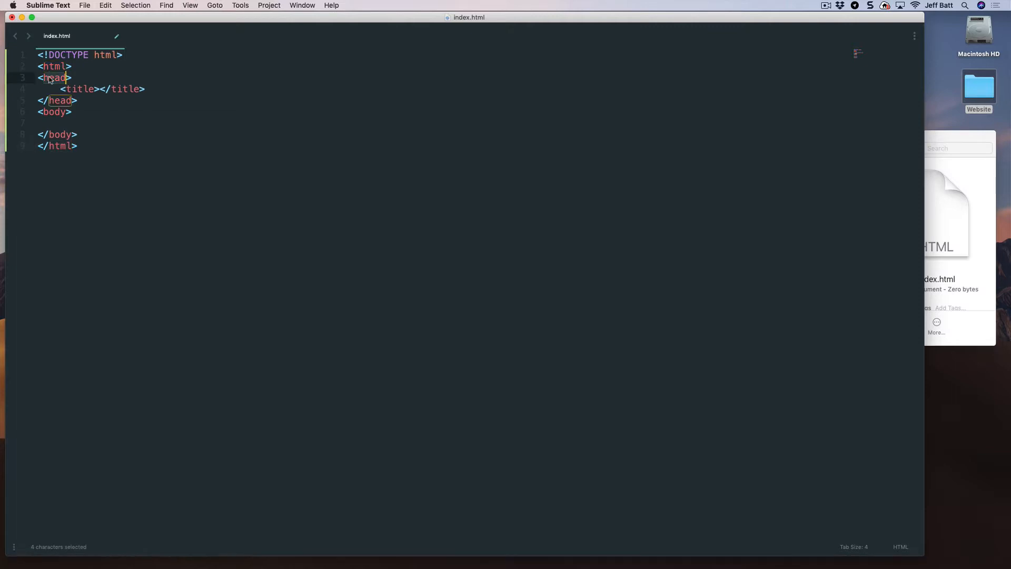
{"action": "left_click", "coordinate": [55, 111]}
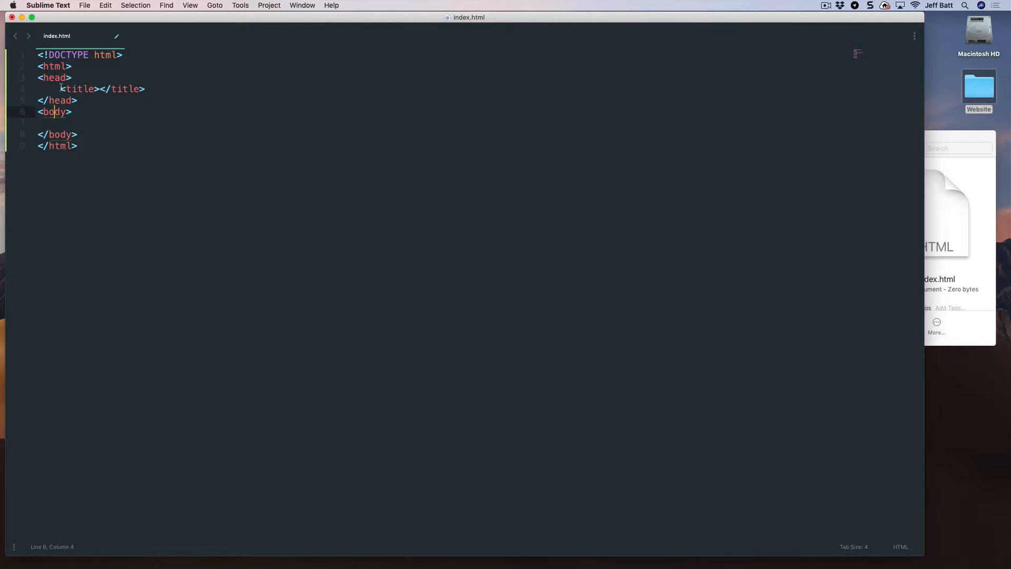
{"action": "left_click", "coordinate": [58, 78]}
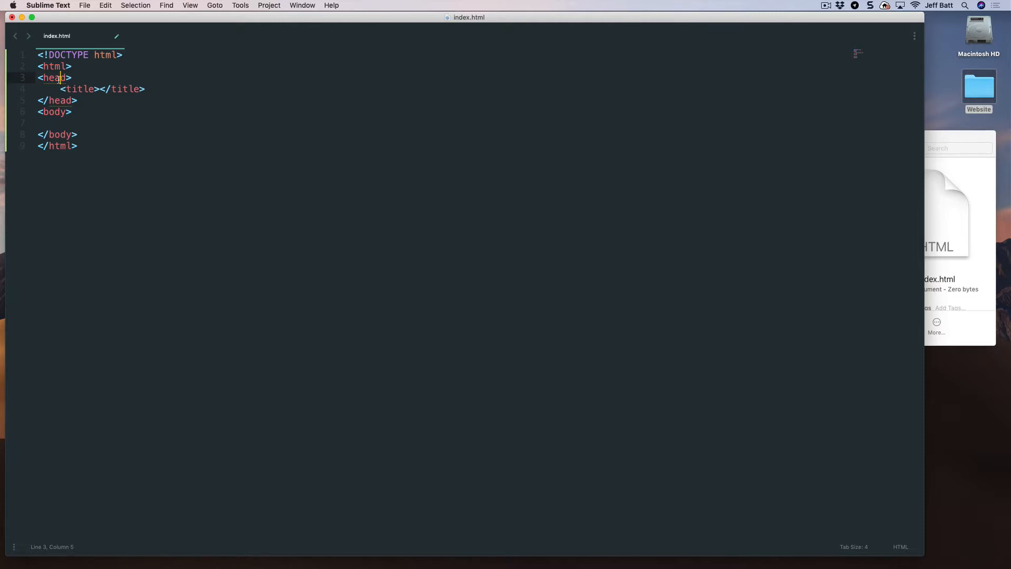
{"action": "double_click", "coordinate": [78, 89]}
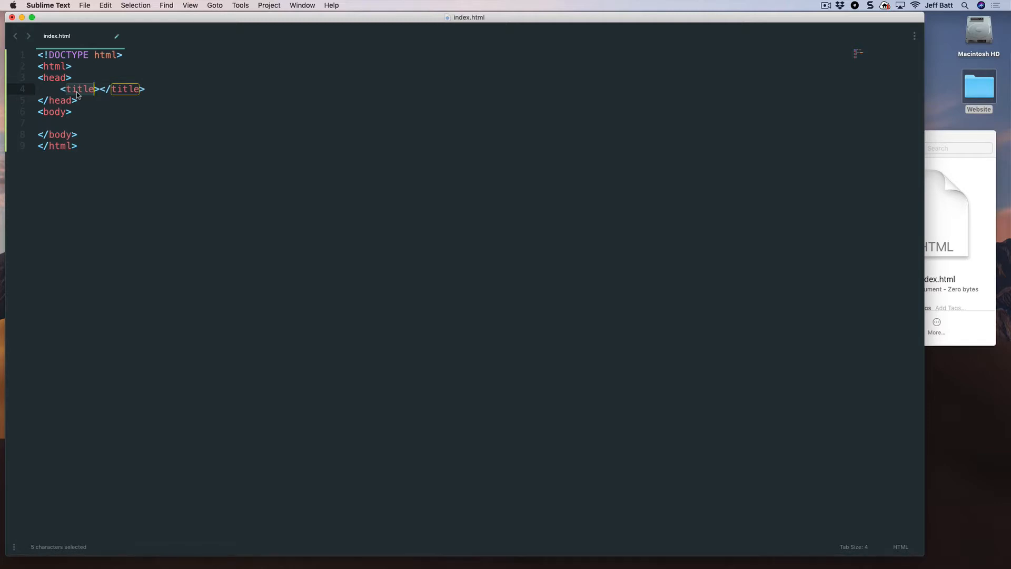
{"action": "left_click", "coordinate": [76, 122]}
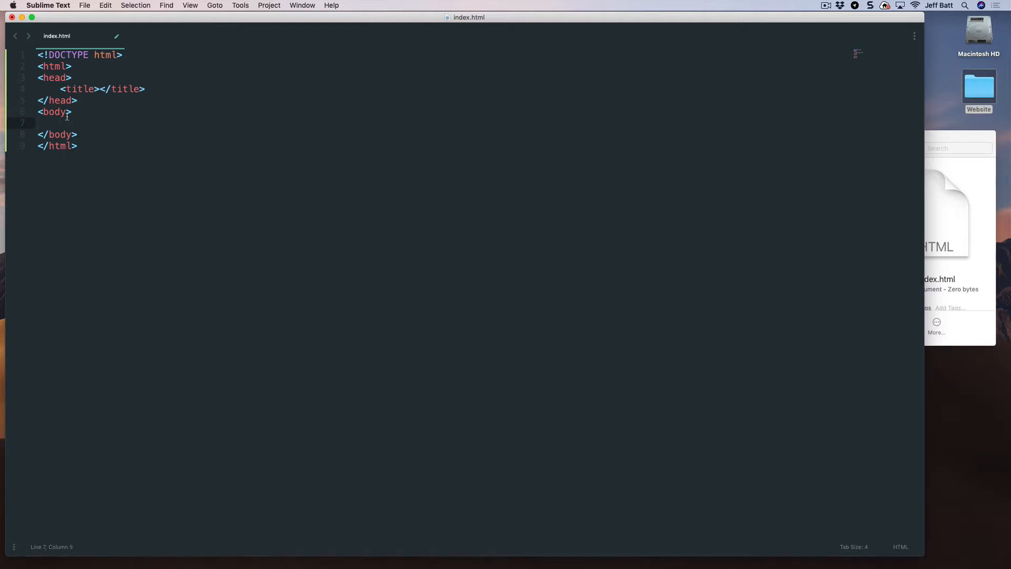
{"action": "double_click", "coordinate": [55, 77]}
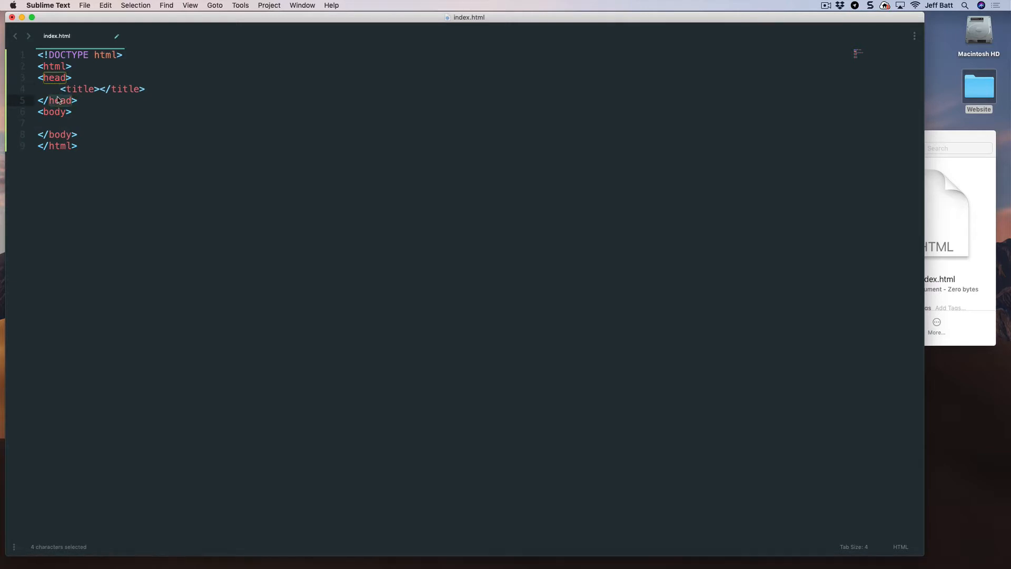
{"action": "double_click", "coordinate": [80, 89]}
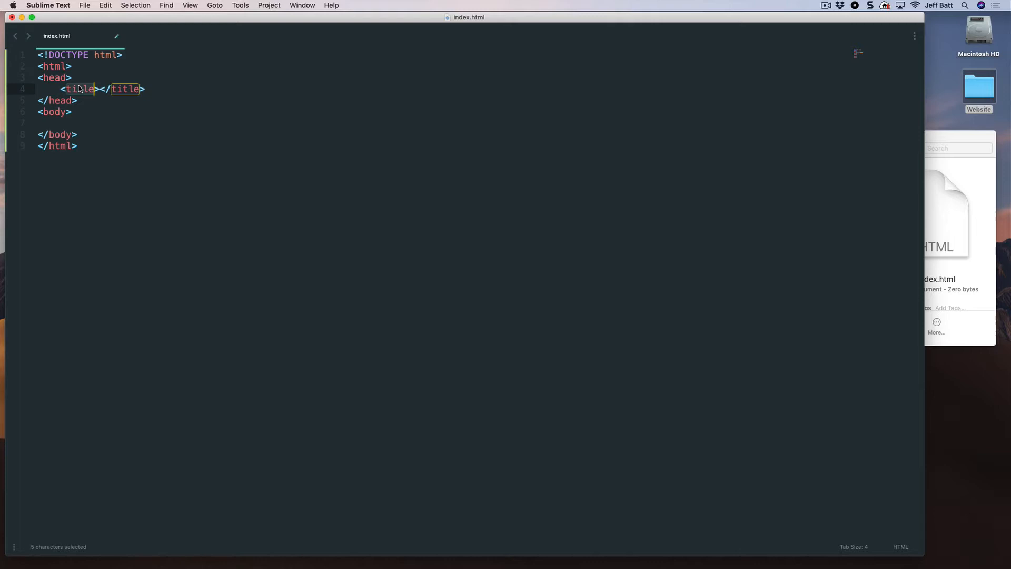
{"action": "mouse_move", "coordinate": [117, 98]}
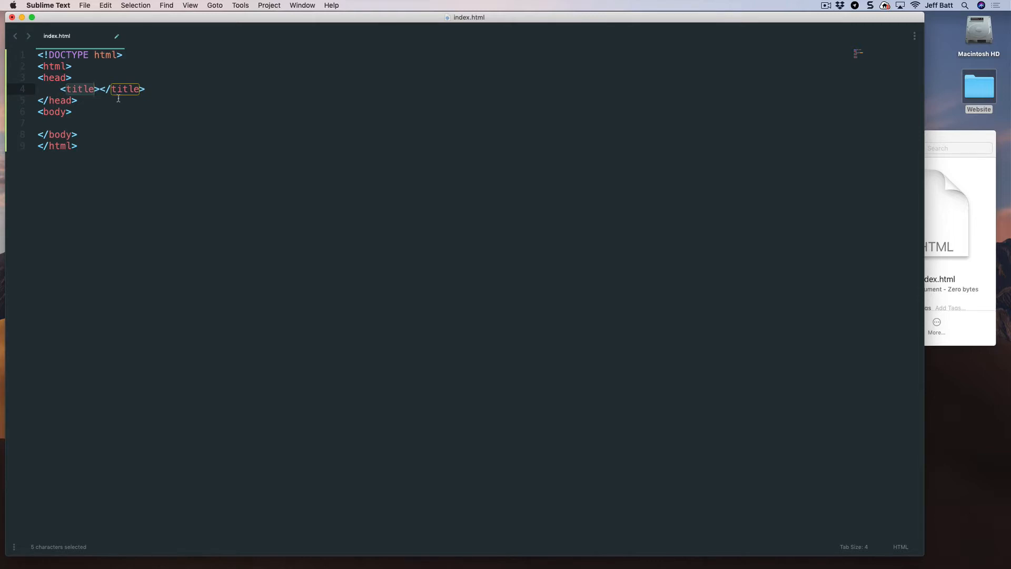
{"action": "double_click", "coordinate": [53, 77]}
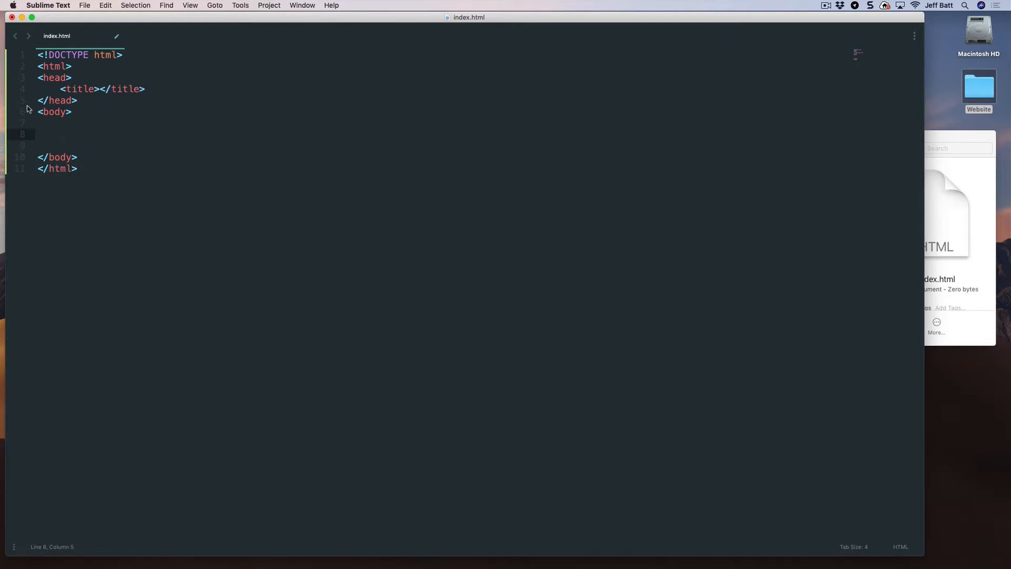
{"action": "left_click", "coordinate": [100, 89]}
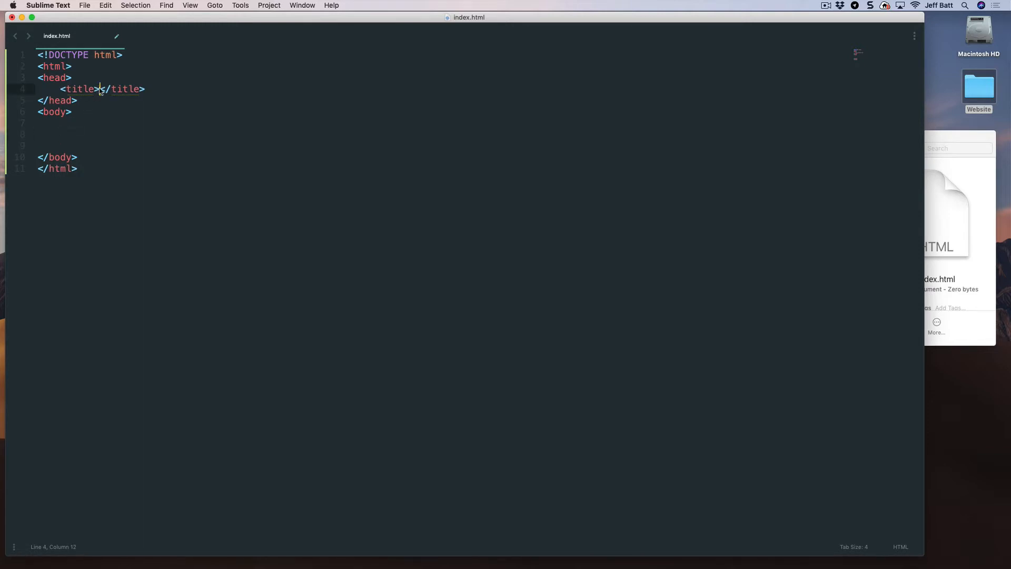
{"action": "mouse_move", "coordinate": [100, 130]}
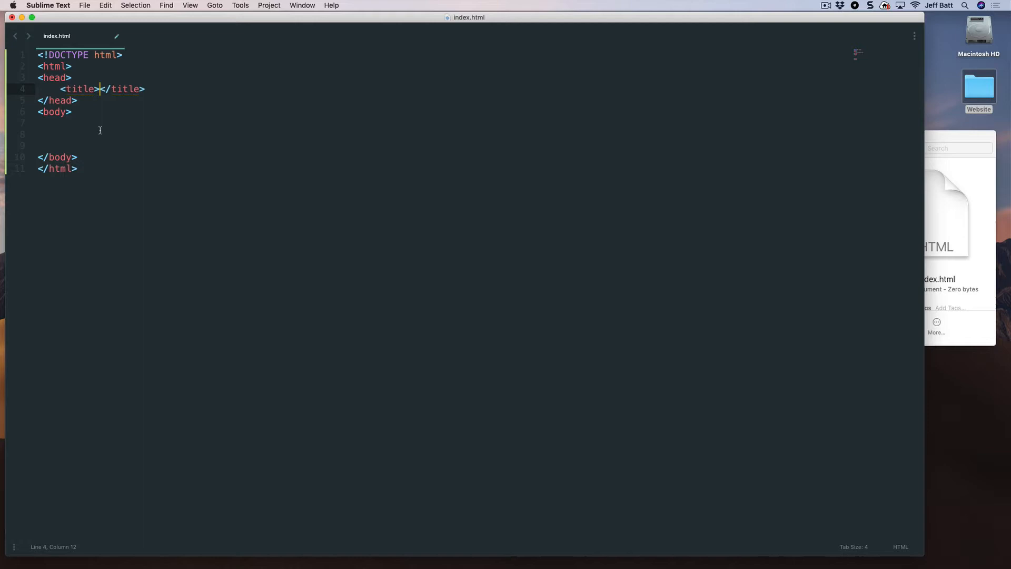
{"action": "left_click", "coordinate": [274, 285]}
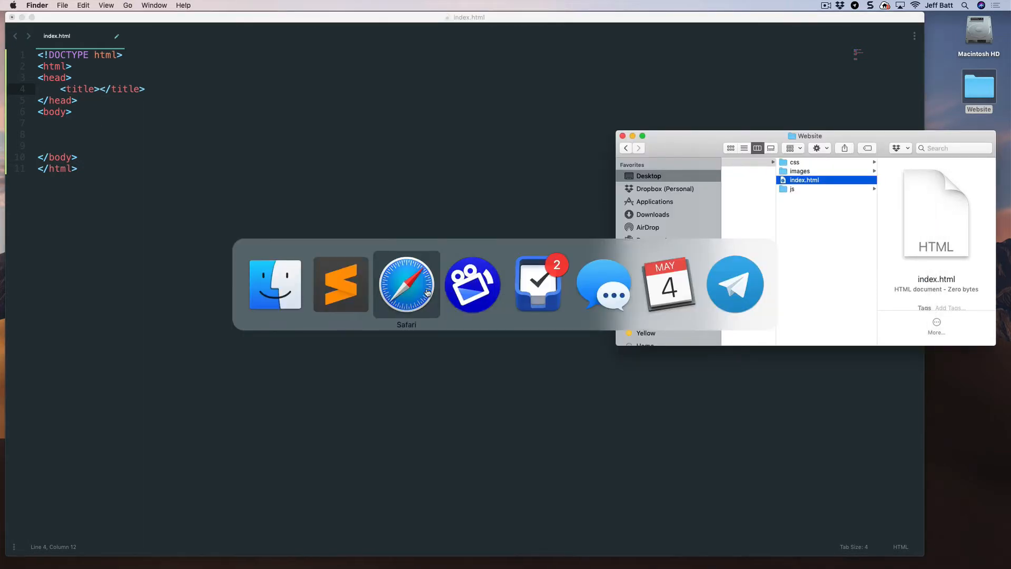
{"action": "left_click", "coordinate": [406, 284]}
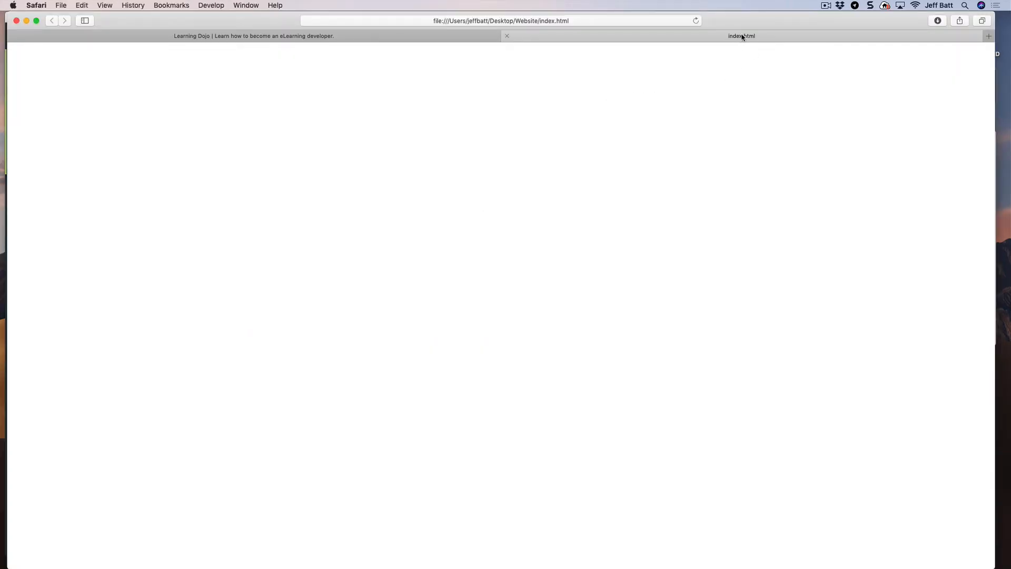
{"action": "mouse_move", "coordinate": [721, 35]}
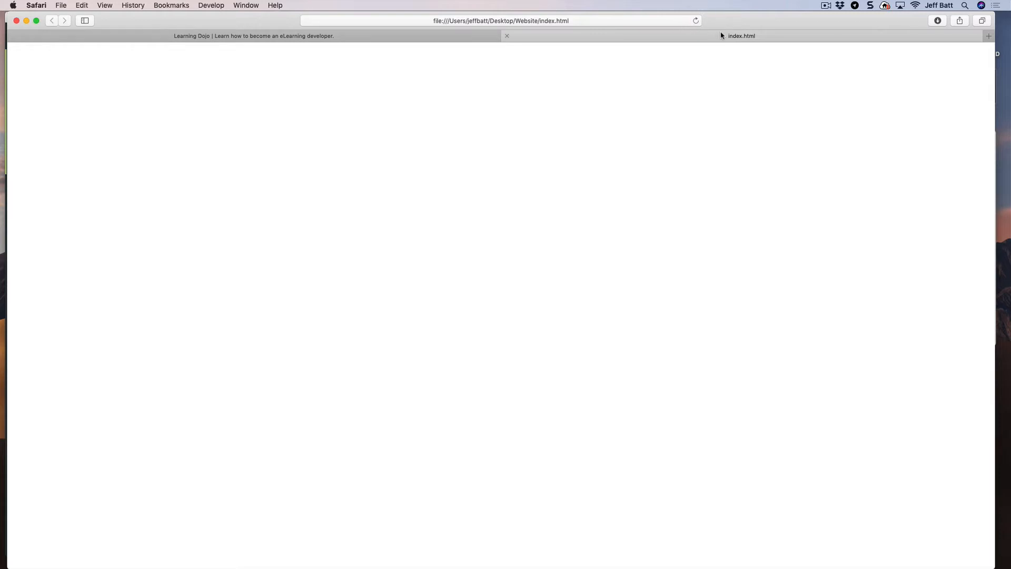
{"action": "mouse_move", "coordinate": [754, 36]}
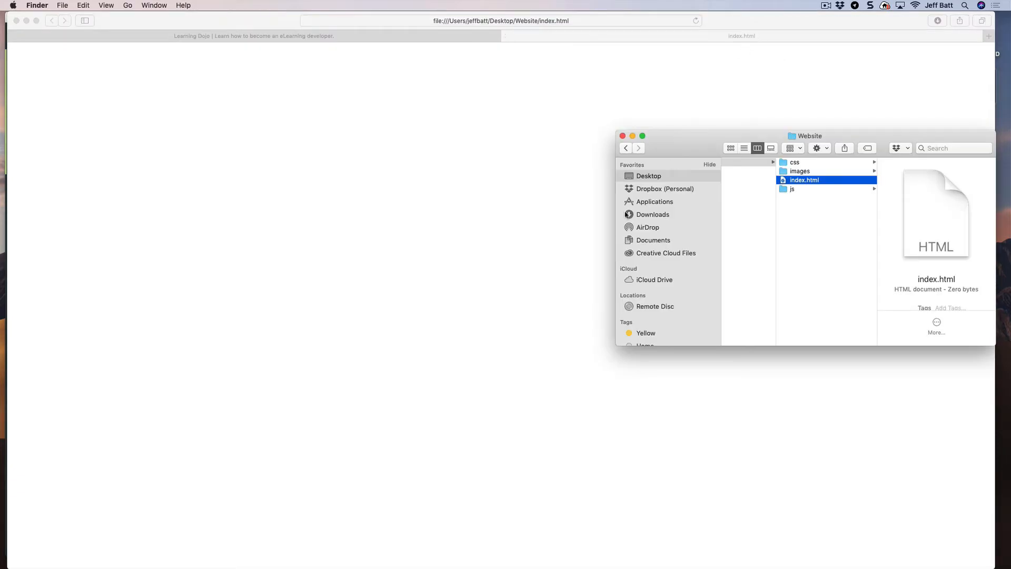
Enter 'Home Page' as the page title between the title tags.
{"action": "double_click", "coordinate": [804, 180]}
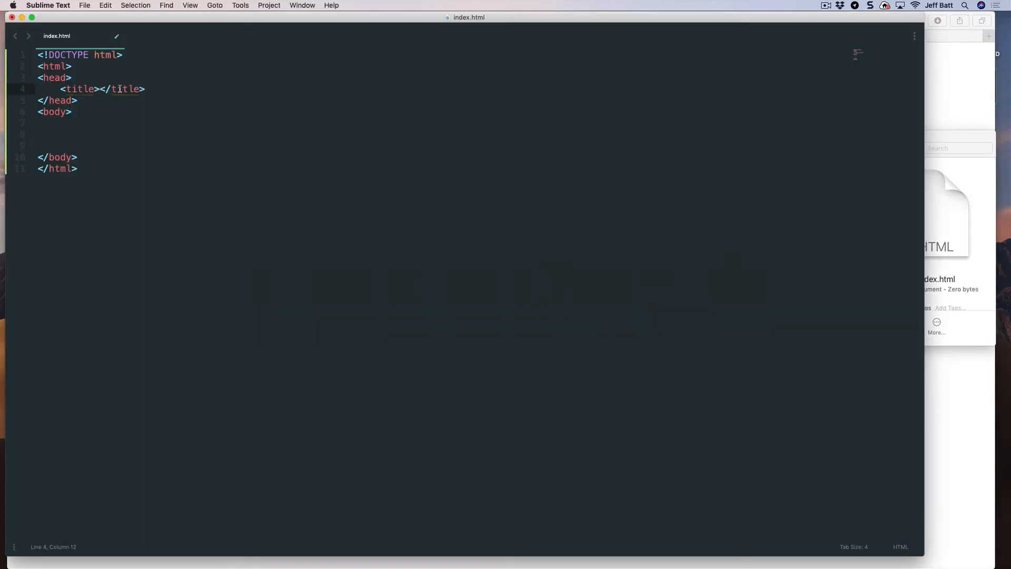
{"action": "type", "text": "Hom"}
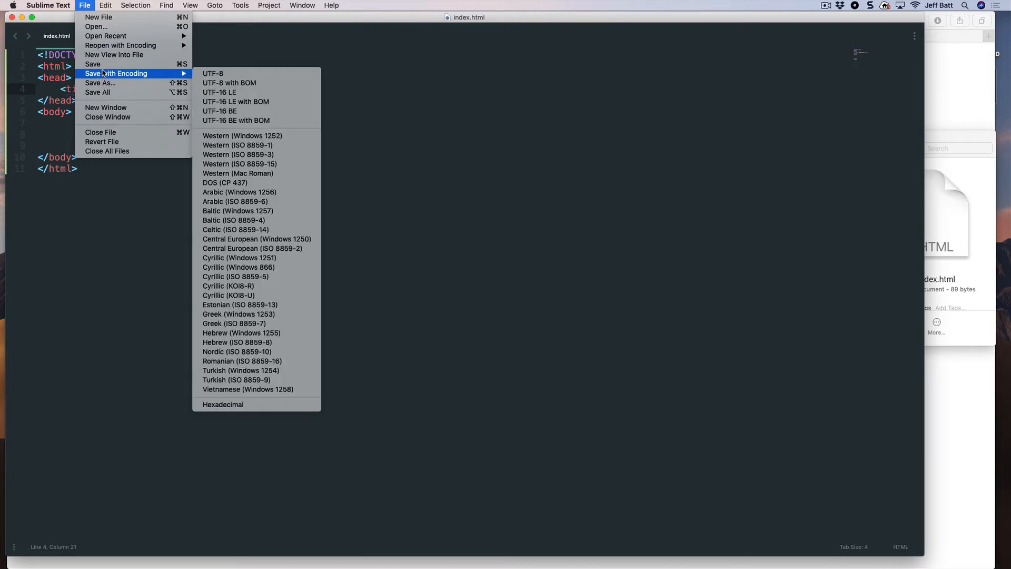
{"action": "key", "text": "Escape"}
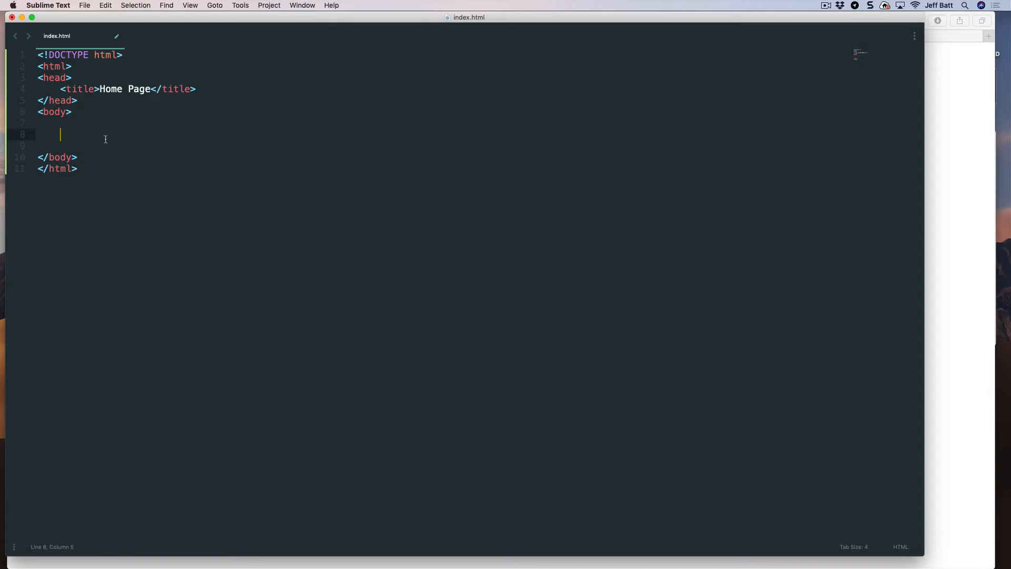
{"action": "mouse_move", "coordinate": [89, 135]}
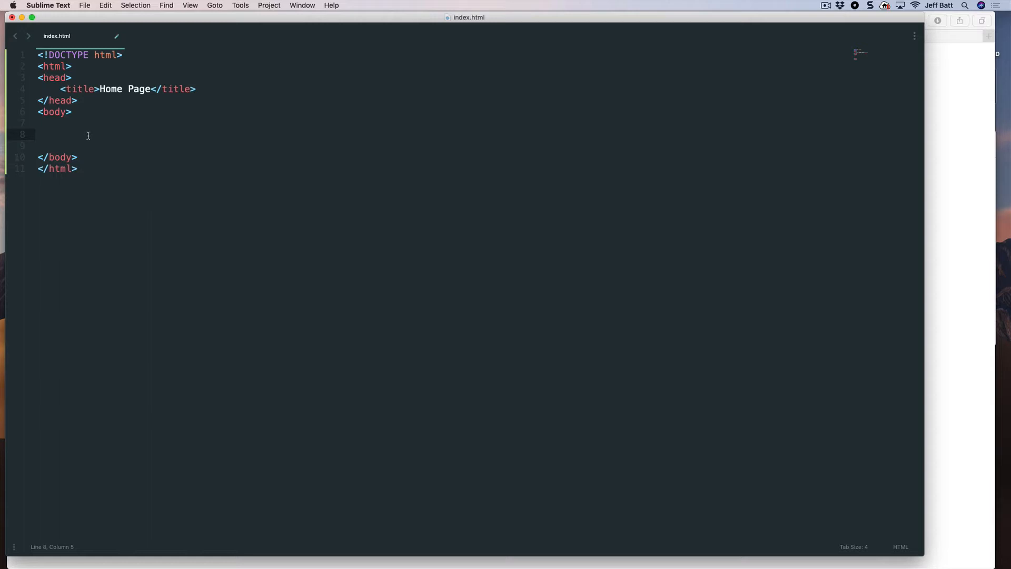
Add a <p> paragraph reading 'Welcome to my page!' to the body and save.
{"action": "type", "text": "<"}
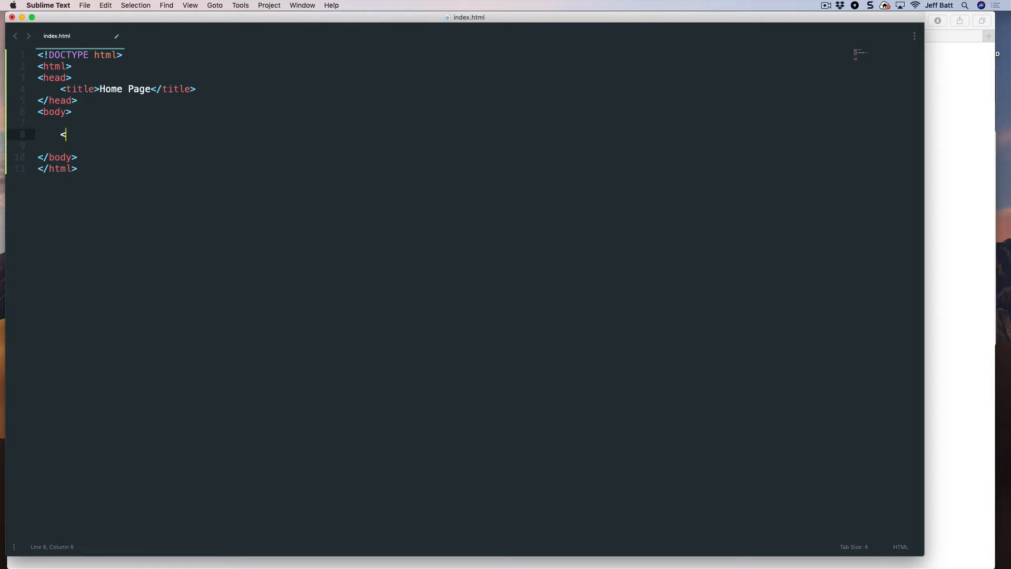
{"action": "type", "text": "p"}
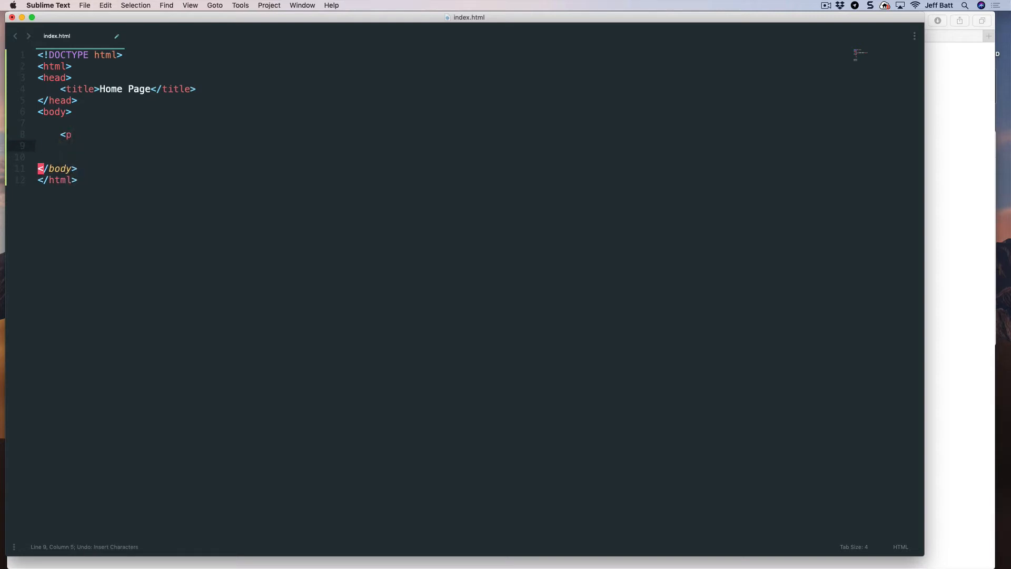
{"action": "key", "text": "backspace"}
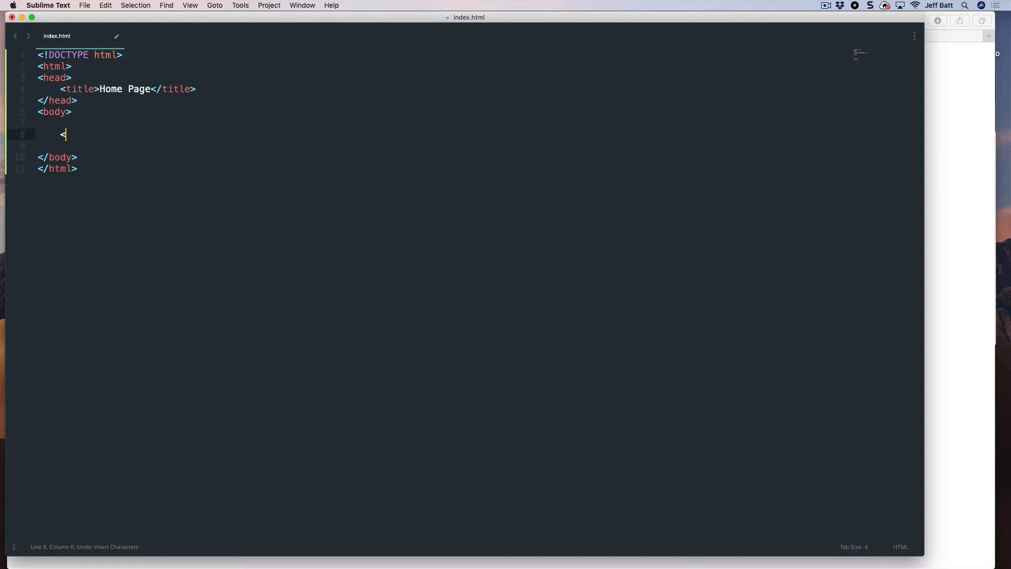
{"action": "type", "text": "p></p>"}
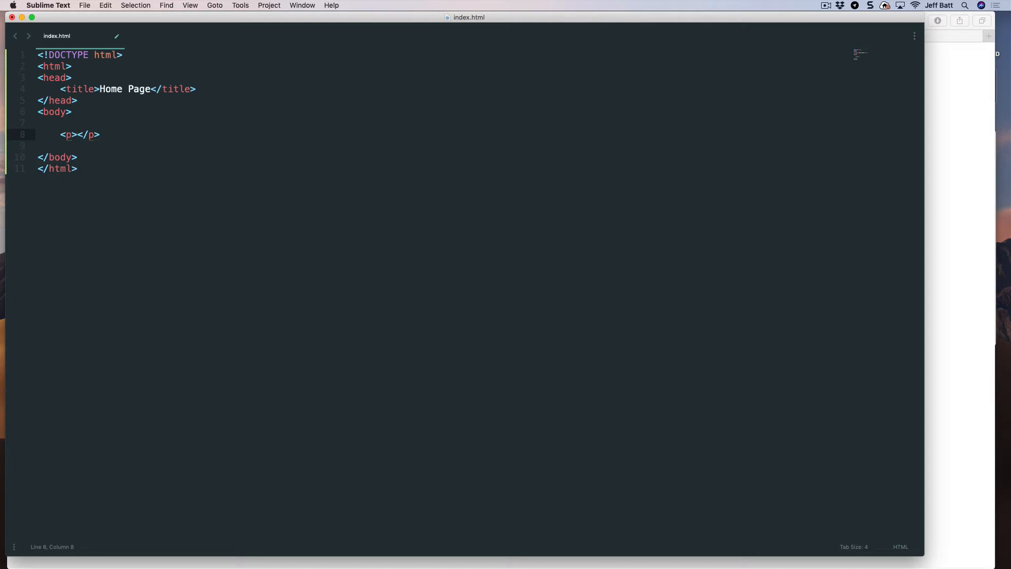
{"action": "type", "text": "Welcome t"}
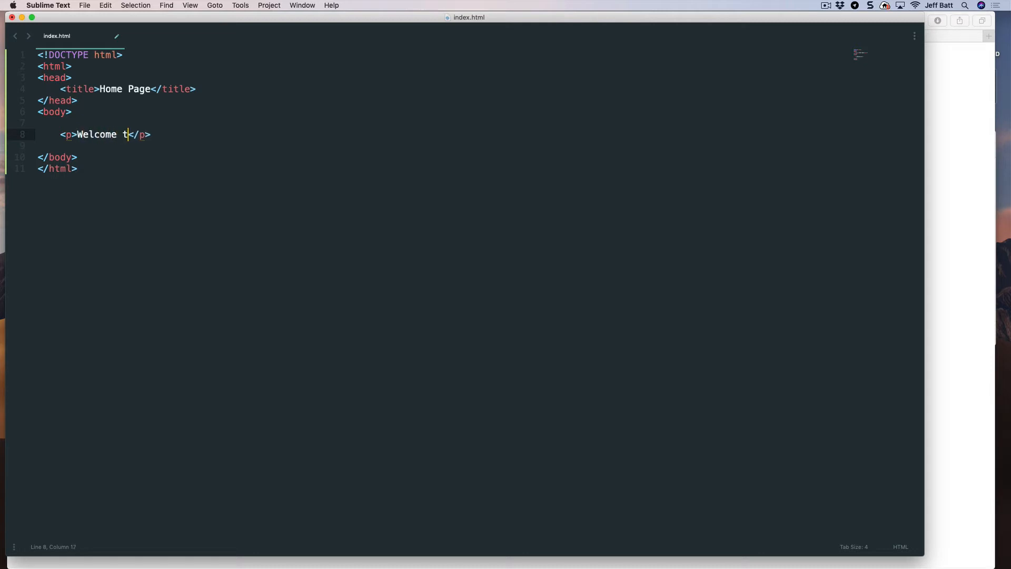
{"action": "type", "text": "o my page!"}
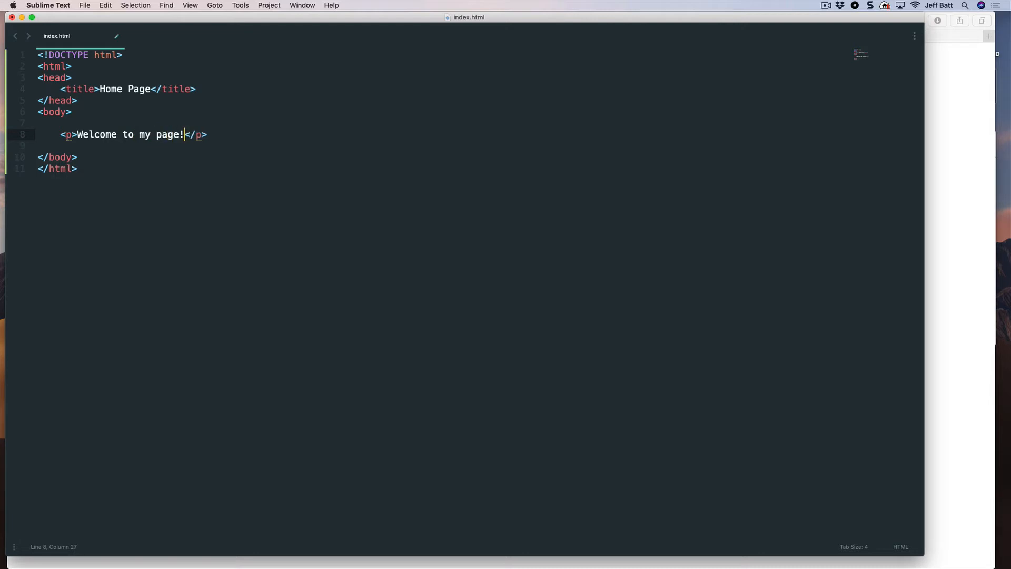
{"action": "key", "text": "cmd+s"}
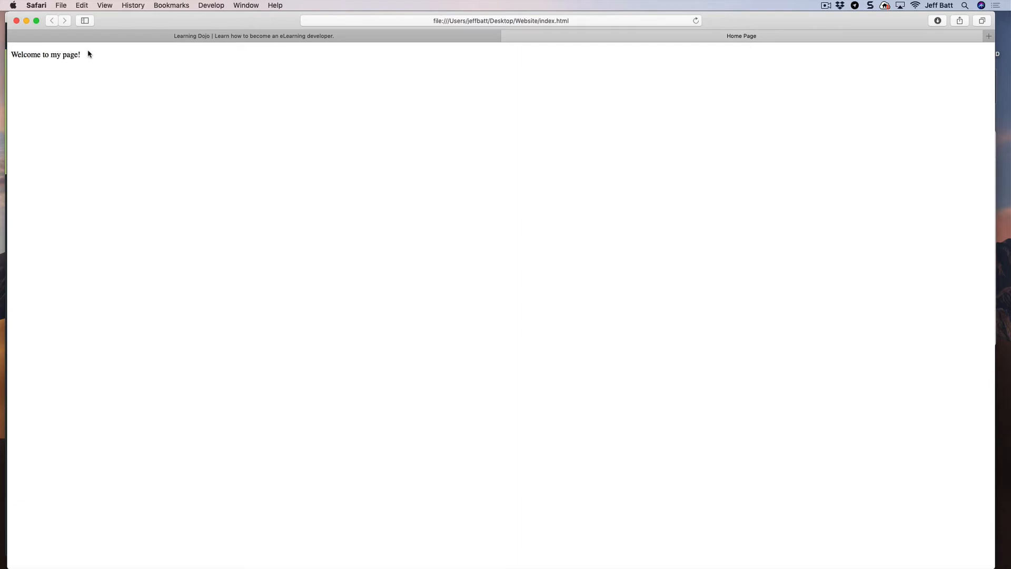
{"action": "mouse_move", "coordinate": [60, 51]}
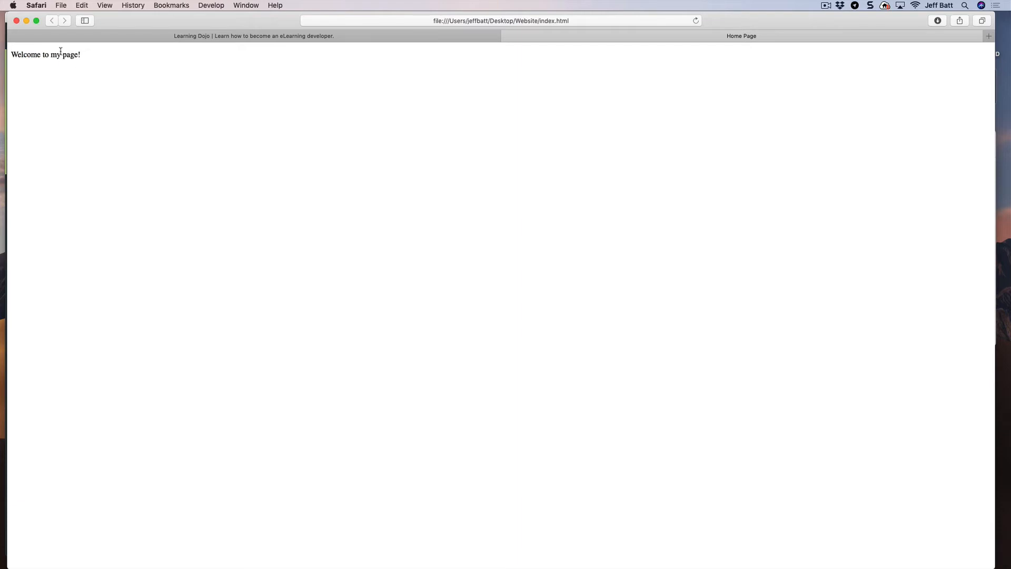
Highlight the word 'my' in Safari's rendered paragraph.
{"action": "double_click", "coordinate": [55, 54]}
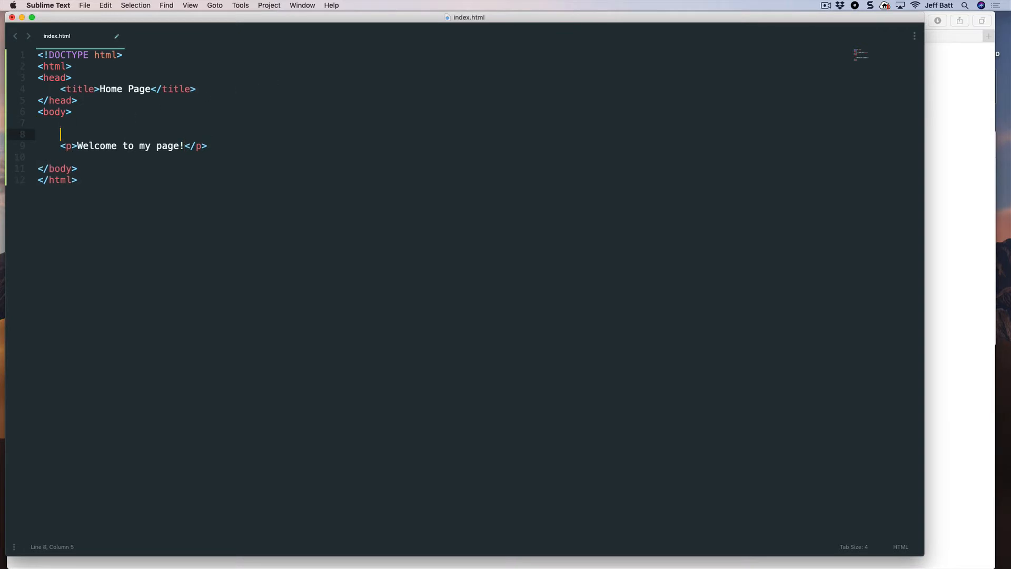
Type an h1 heading 'Welcome Page' on the blank line above the paragraph.
{"action": "type", "text": "<h1></h1>"}
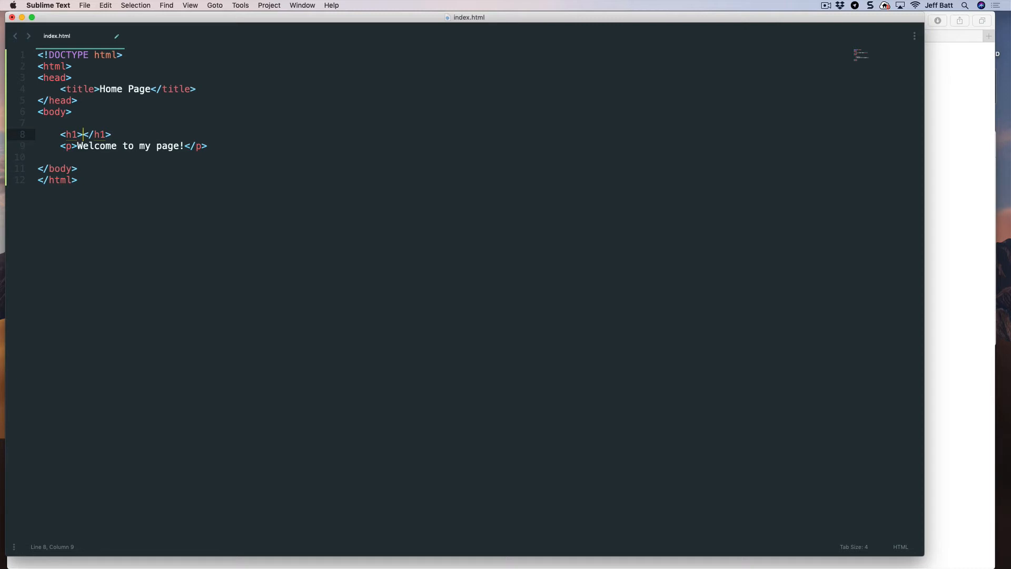
{"action": "type", "text": "Welc"}
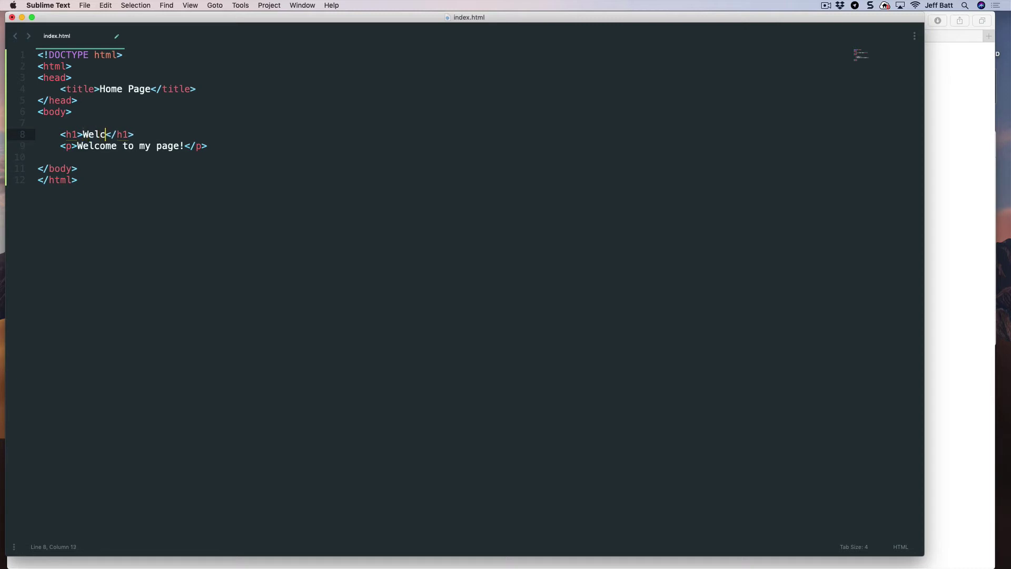
{"action": "type", "text": "ome Pag"}
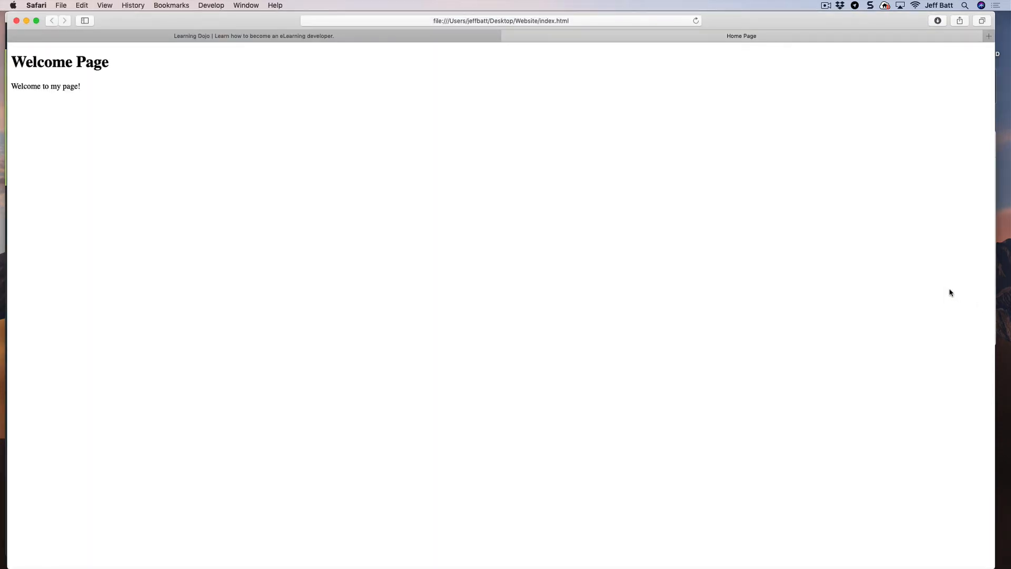
{"action": "mouse_move", "coordinate": [469, 138]}
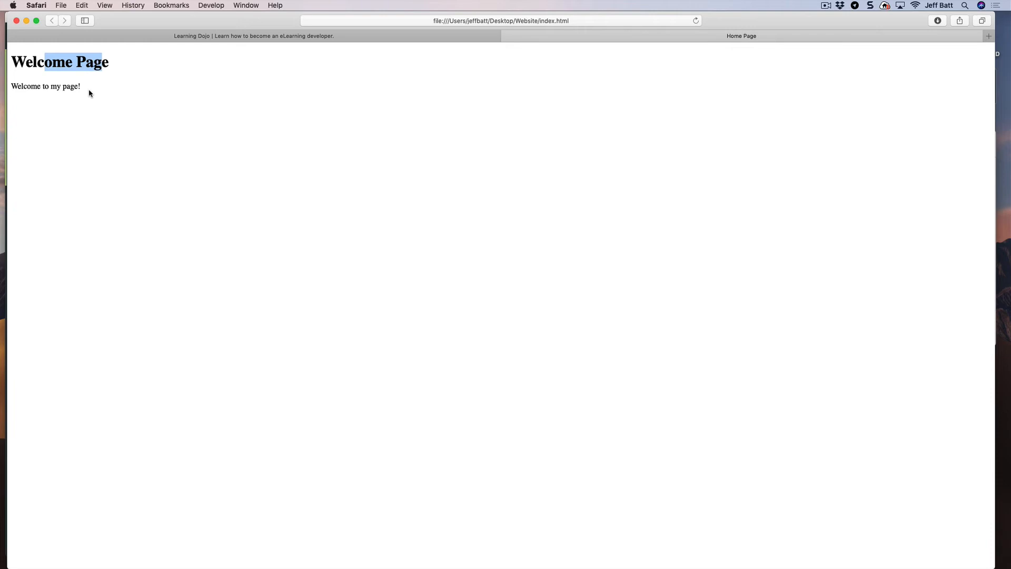
Highlight part of the rendered 'Welcome Page' heading in Safari.
{"action": "double_click", "coordinate": [61, 86]}
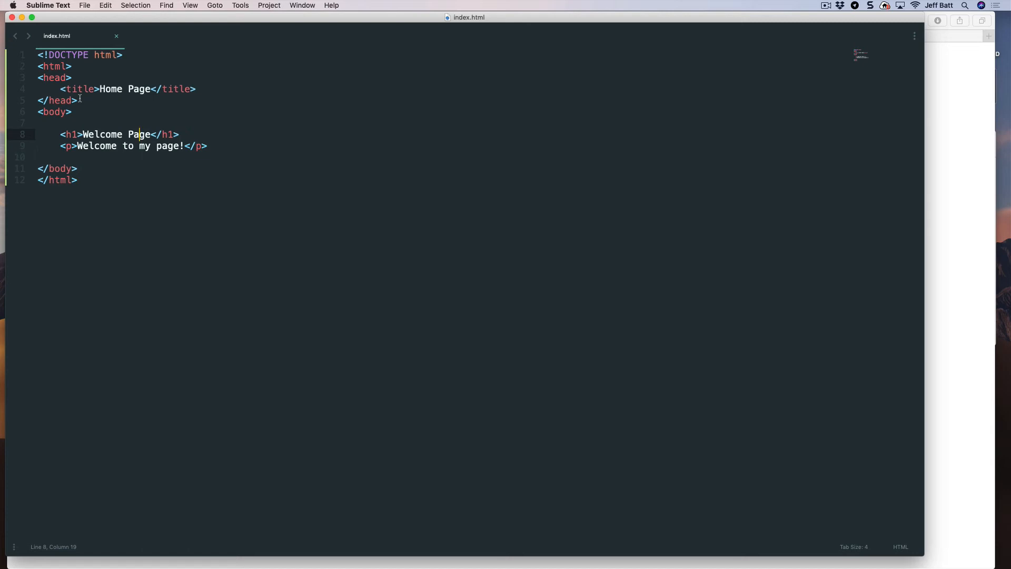
{"action": "mouse_move", "coordinate": [393, 32]}
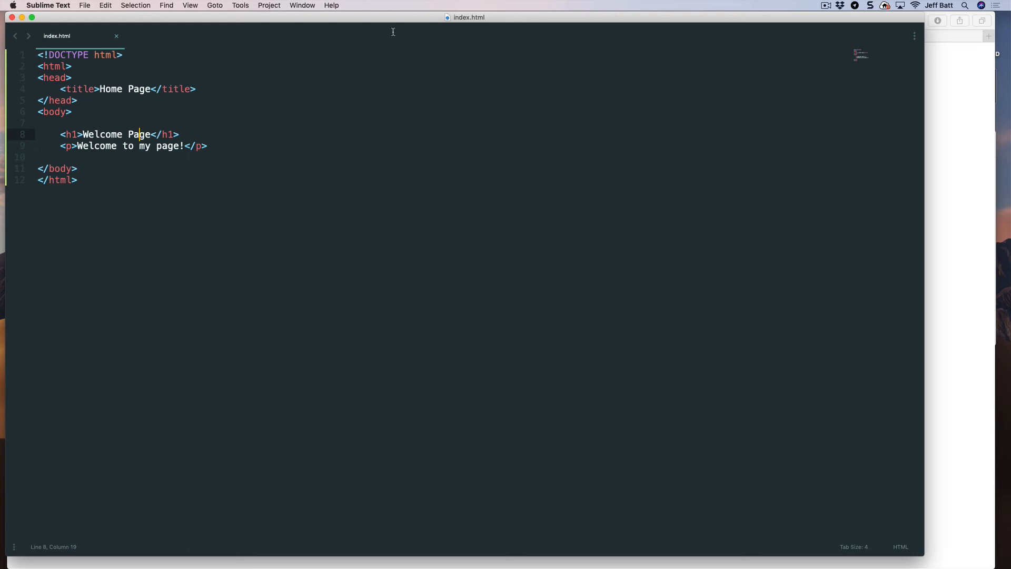
{"action": "left_click", "coordinate": [35, 5]}
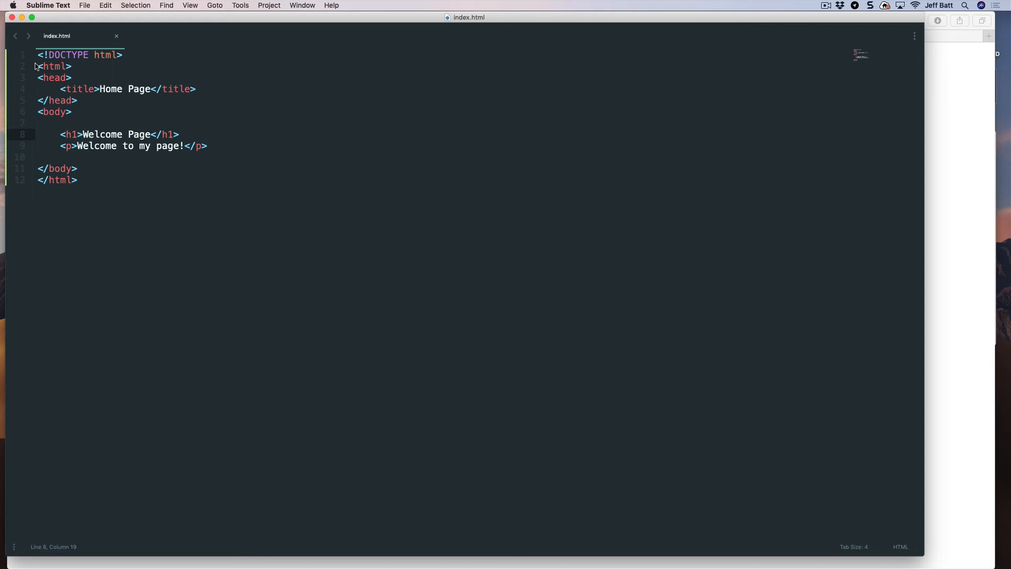
{"action": "mouse_move", "coordinate": [79, 200]}
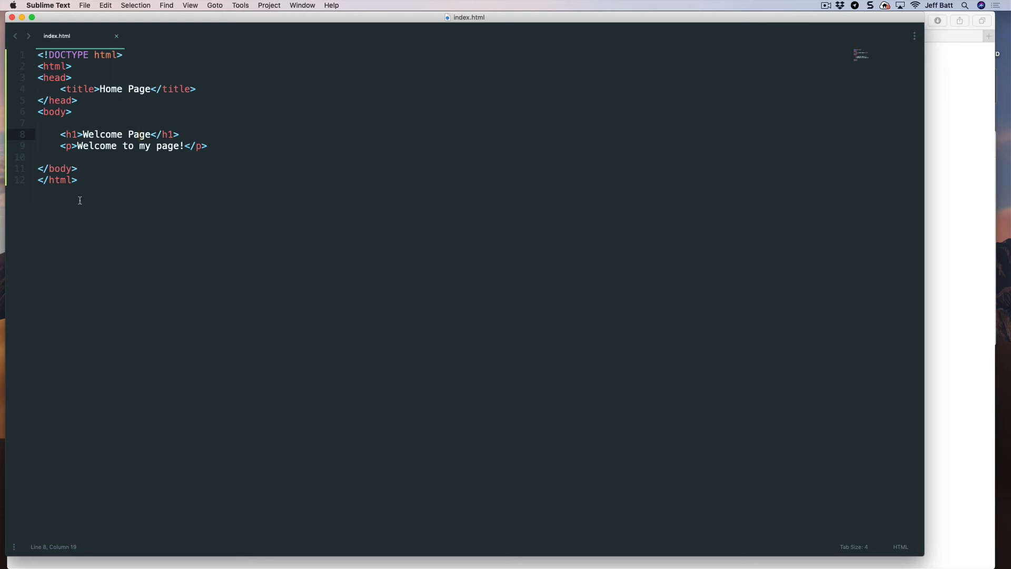
{"action": "mouse_move", "coordinate": [103, 191]}
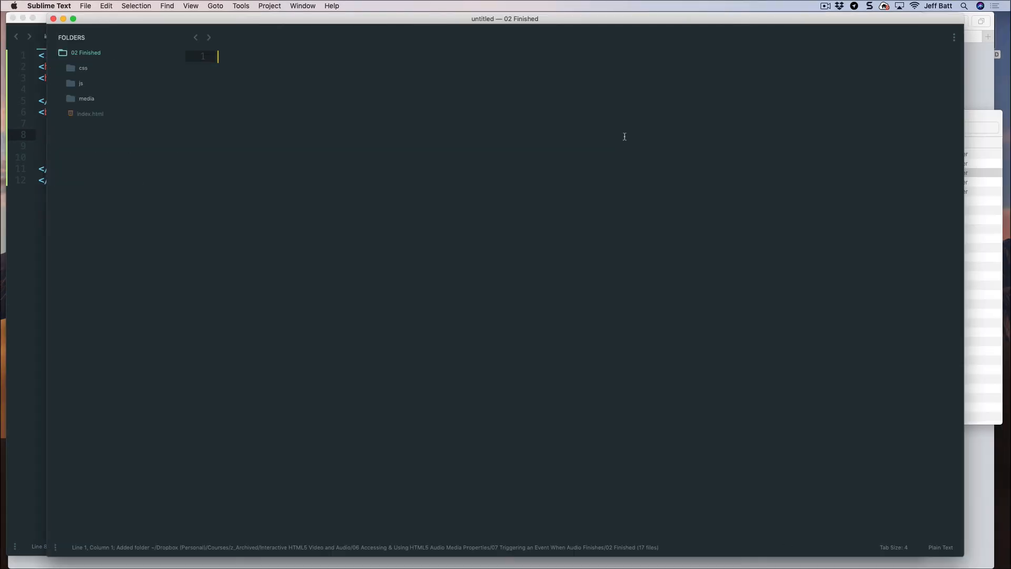
Open the Interactive Audio project's index.html from the sidebar and scroll through its code.
{"action": "left_click", "coordinate": [90, 114]}
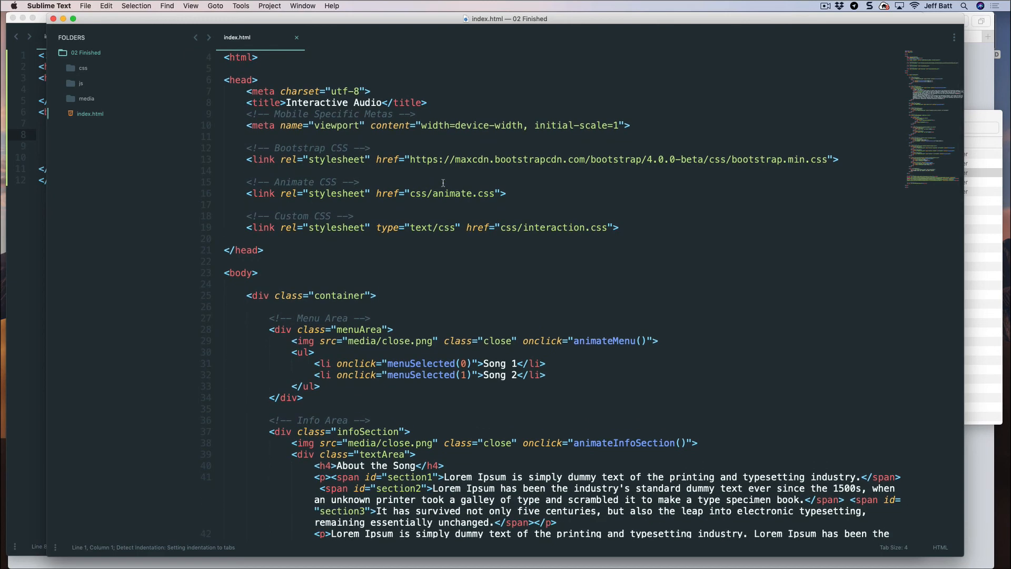
{"action": "scroll", "scroll_direction": "down", "scroll_amount": 3}
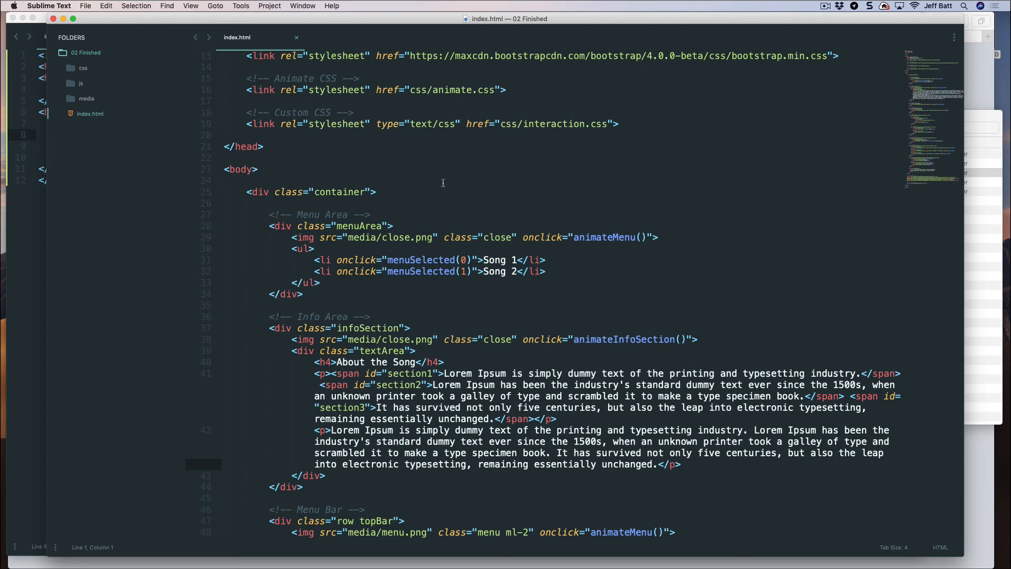
{"action": "scroll", "scroll_direction": "down", "scroll_amount": 3}
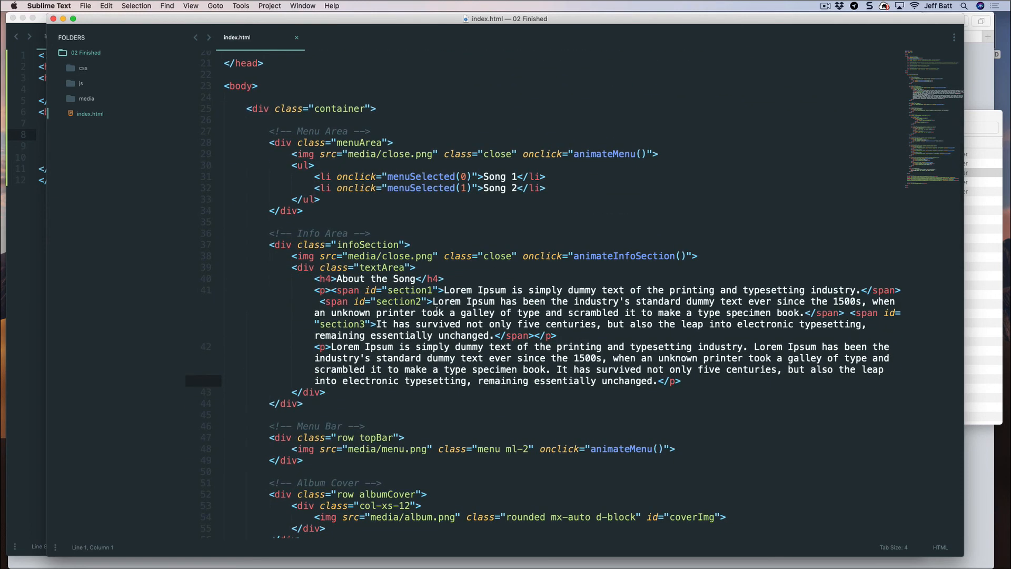
{"action": "double_click", "coordinate": [282, 236]}
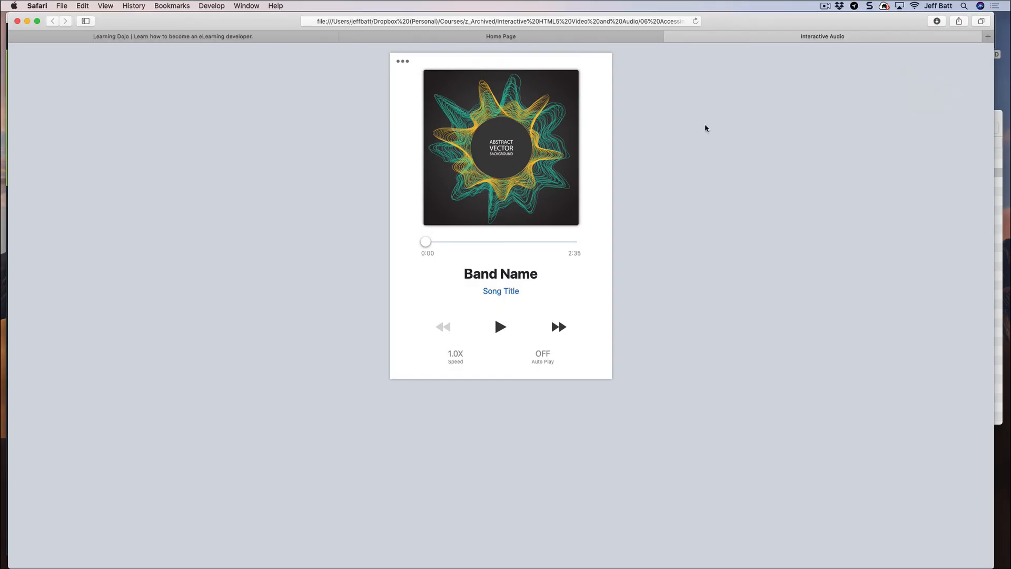
{"action": "mouse_move", "coordinate": [727, 144]}
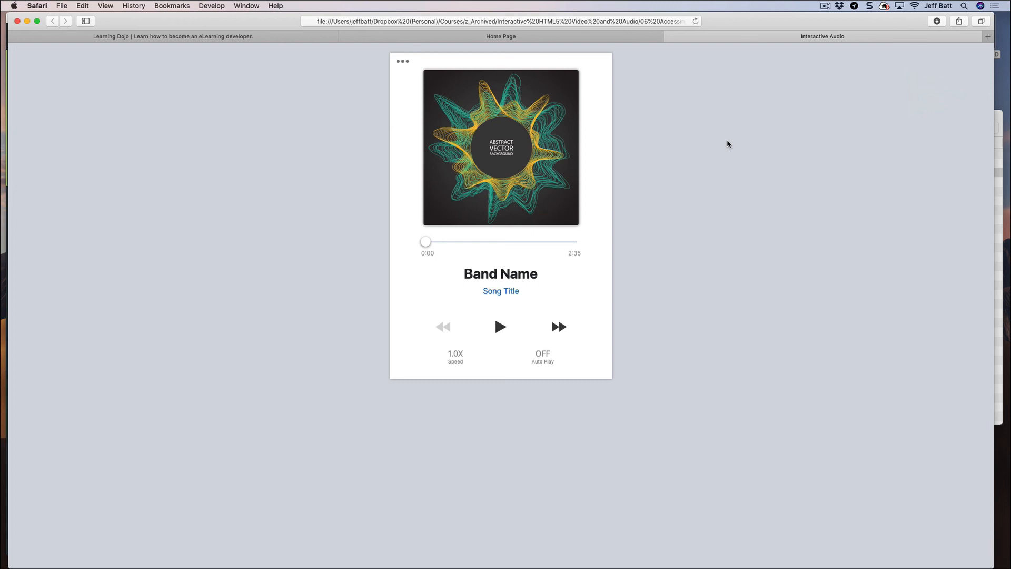
{"action": "mouse_move", "coordinate": [436, 271]}
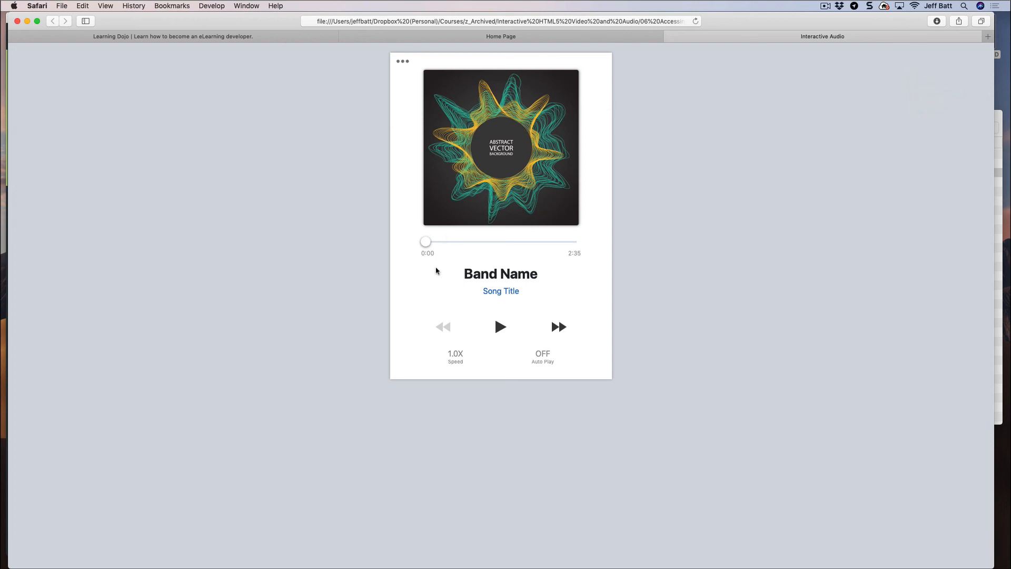
{"action": "mouse_move", "coordinate": [503, 345]}
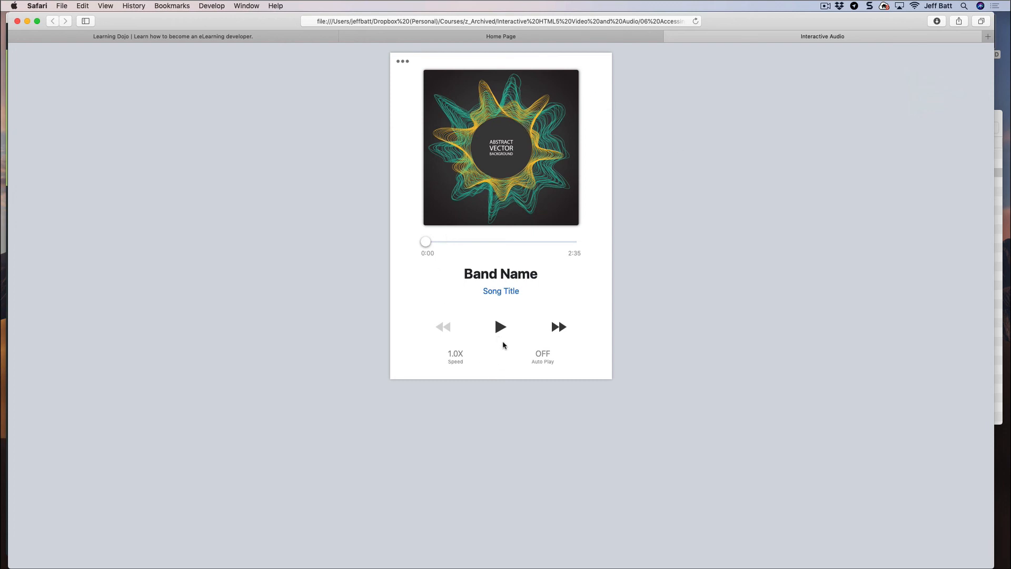
{"action": "mouse_move", "coordinate": [402, 69]}
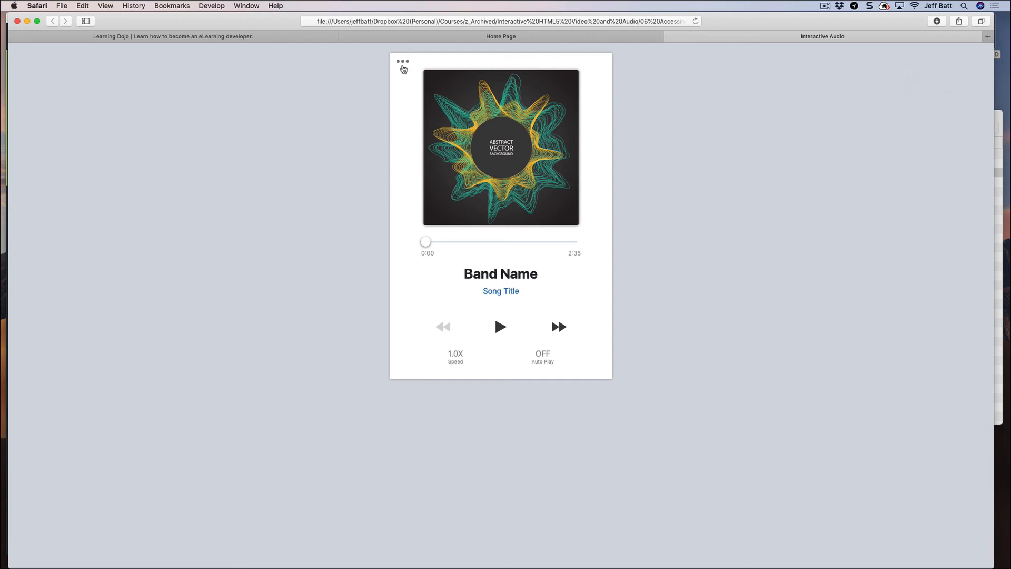
{"action": "mouse_move", "coordinate": [553, 64]}
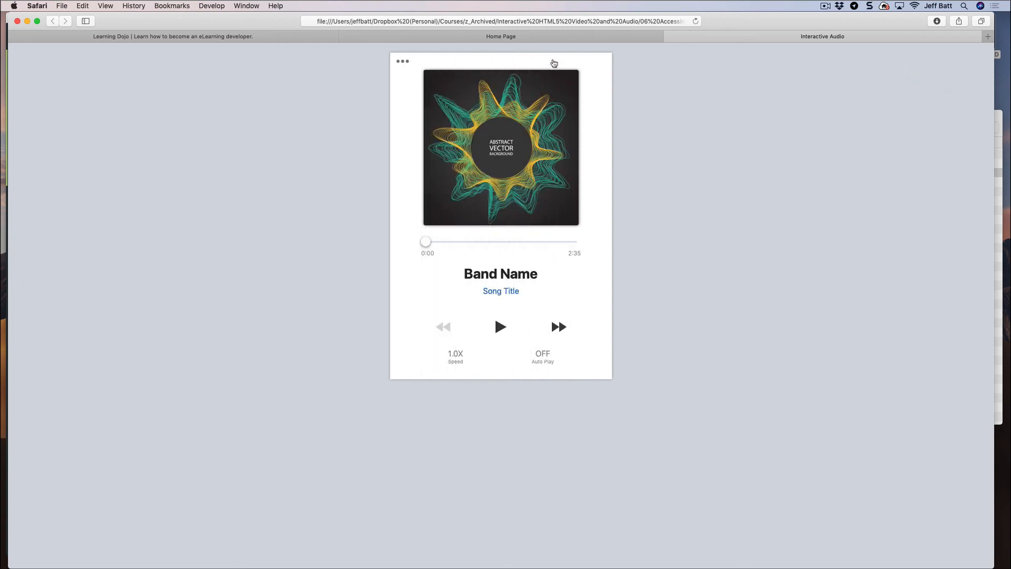